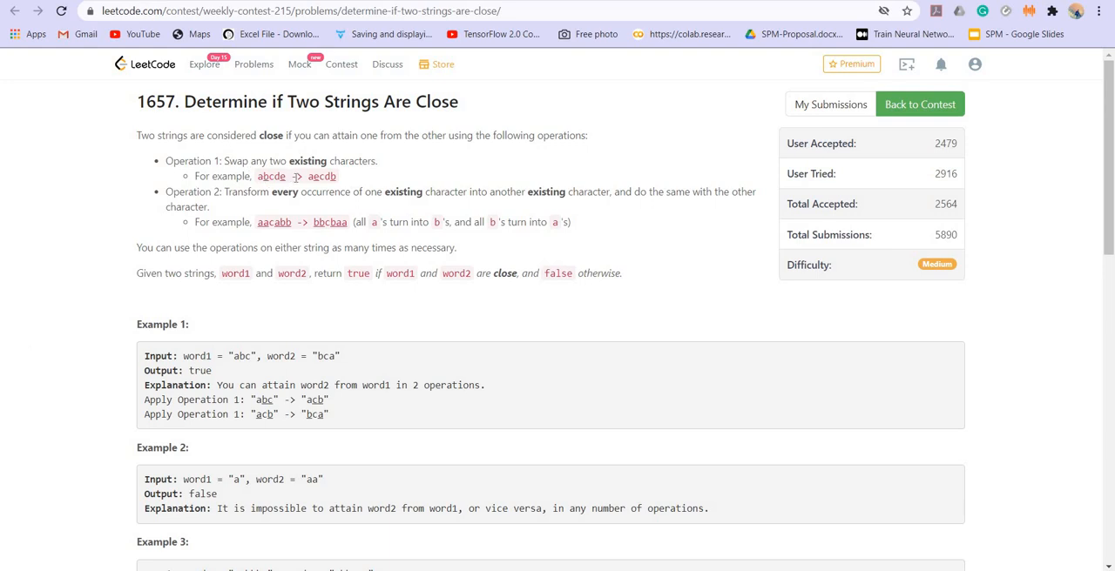
Highlight example values aecdb, bca and cabbba in the LeetCode problem description.
{"action": "double_click", "coordinate": [320, 176]}
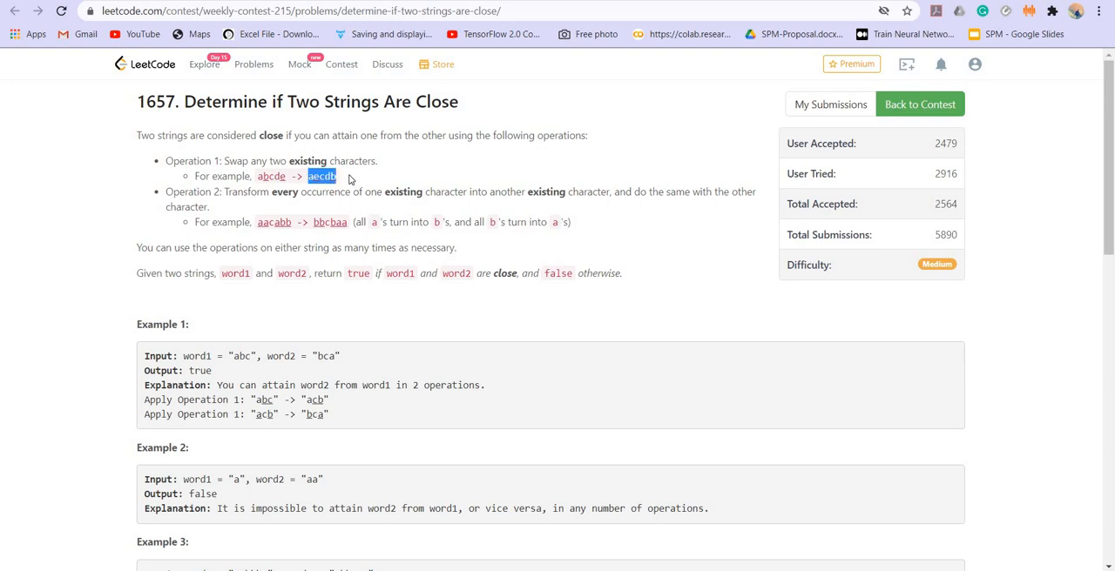
{"action": "mouse_move", "coordinate": [288, 191]}
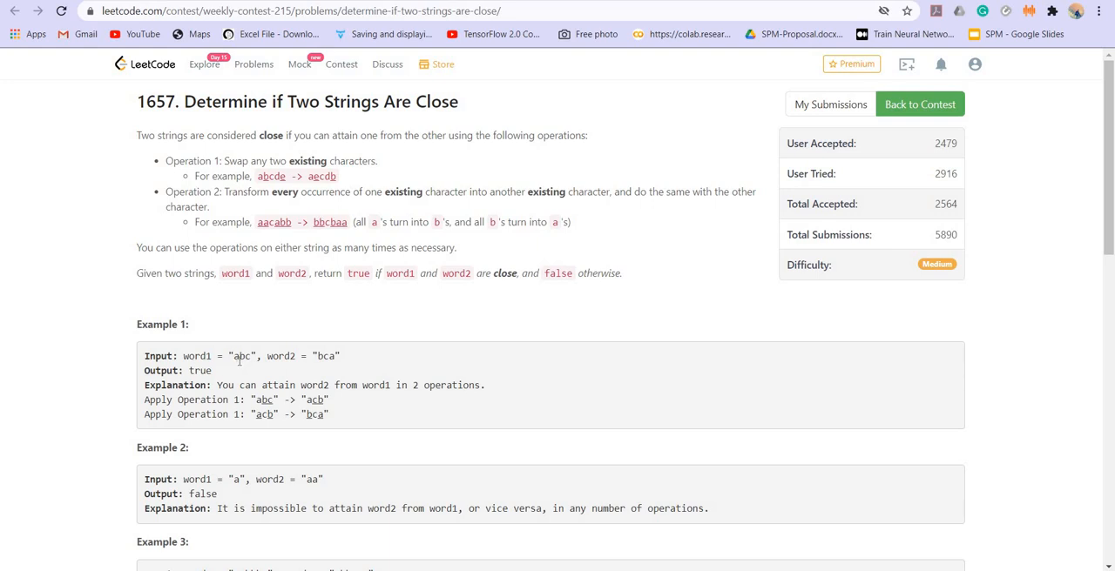
{"action": "double_click", "coordinate": [325, 356]}
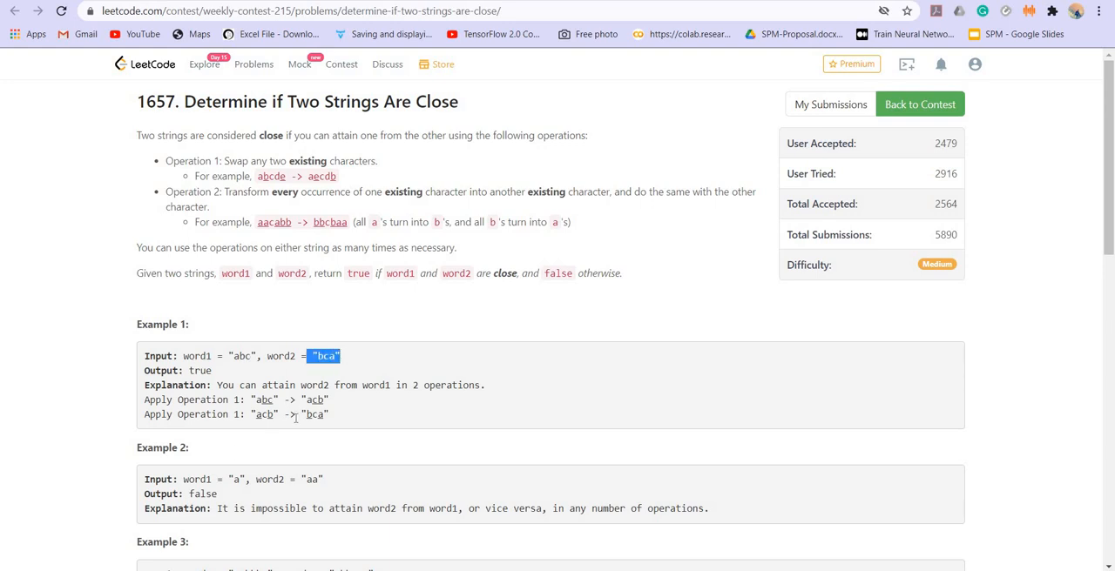
{"action": "scroll", "scroll_direction": "down", "scroll_amount": 3}
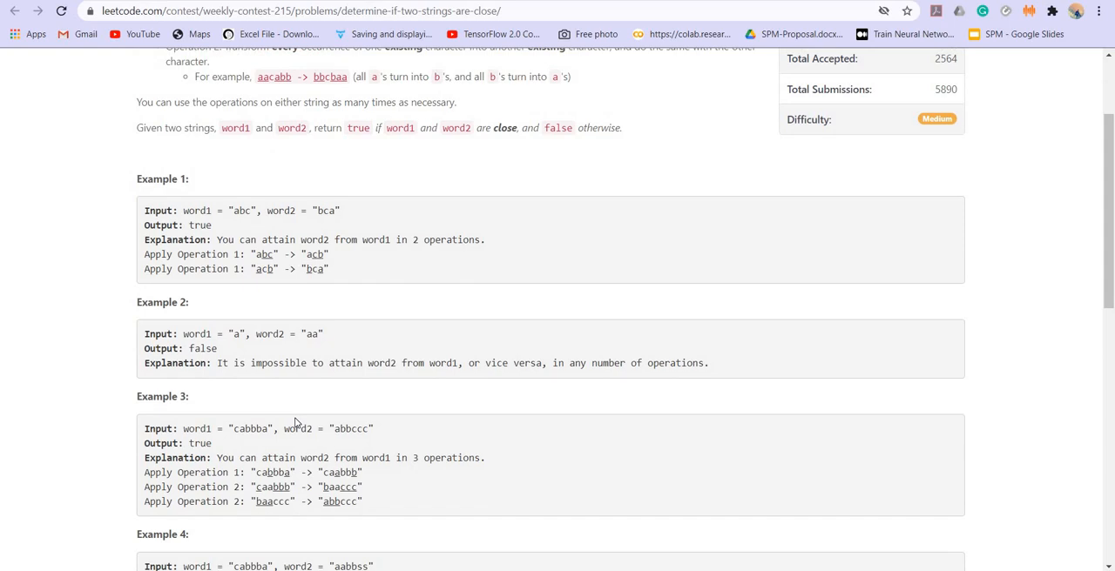
{"action": "mouse_move", "coordinate": [236, 339]}
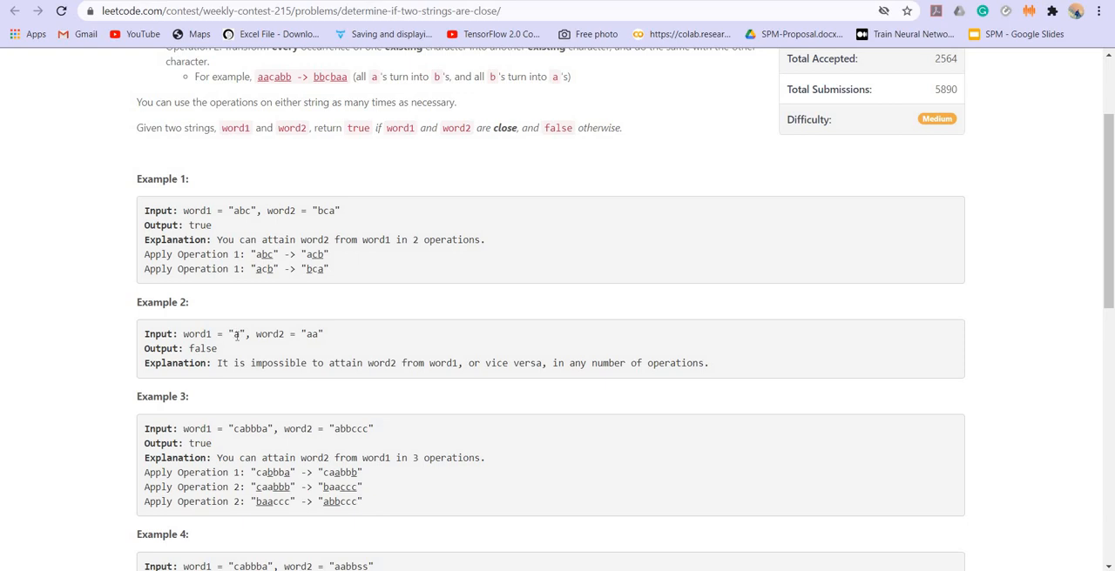
{"action": "mouse_move", "coordinate": [325, 342]}
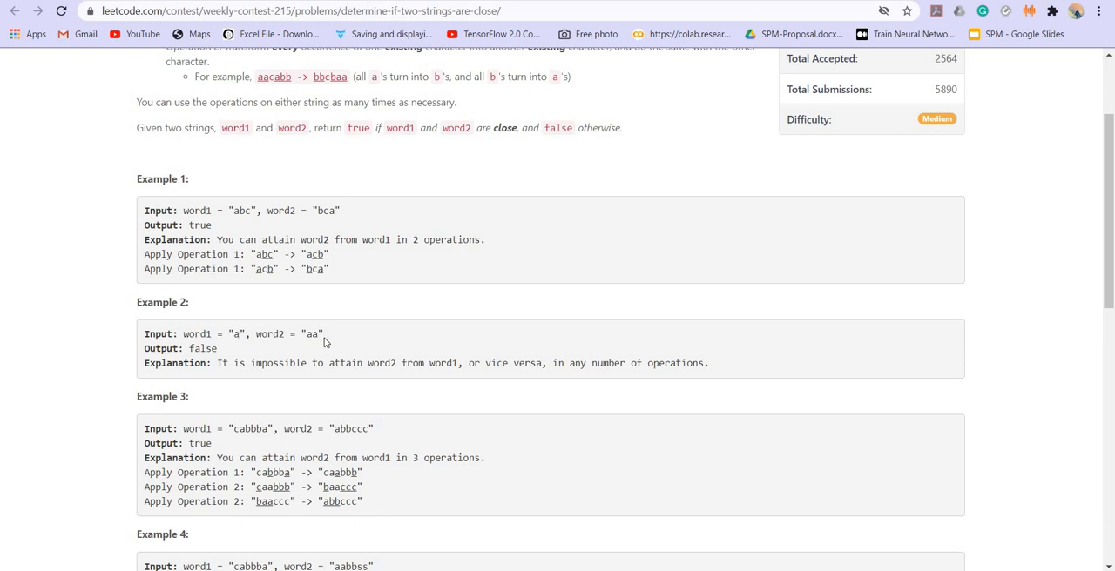
{"action": "scroll", "scroll_direction": "down", "scroll_amount": 3}
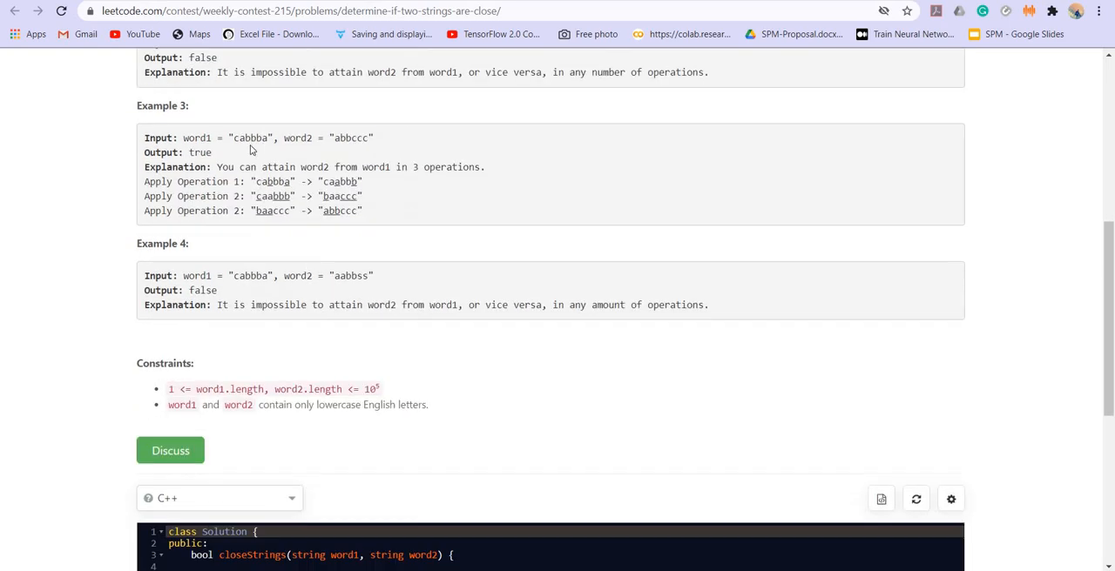
{"action": "mouse_move", "coordinate": [230, 138]}
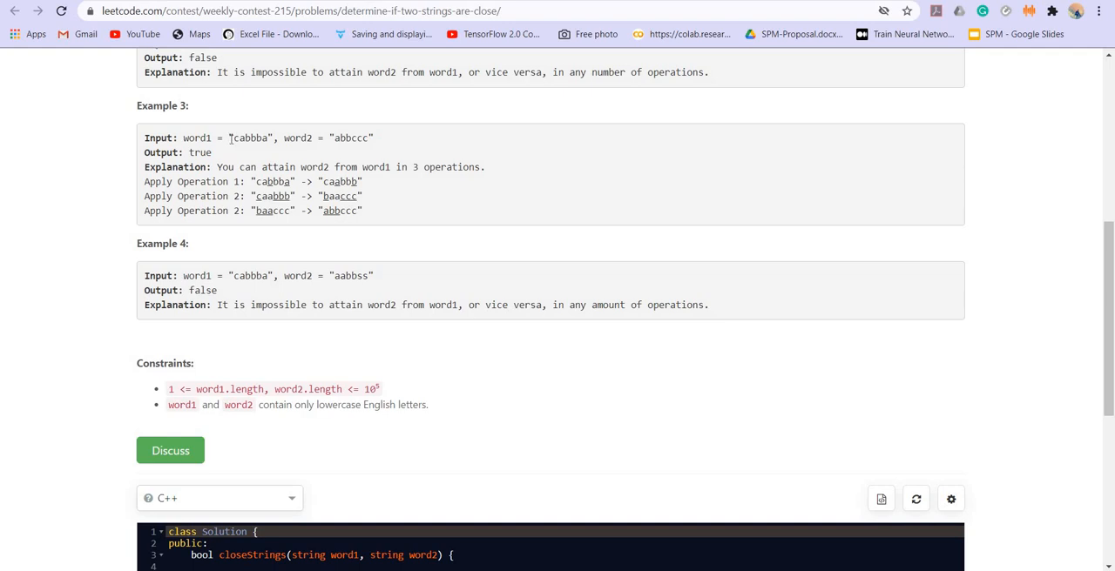
{"action": "mouse_move", "coordinate": [260, 145]}
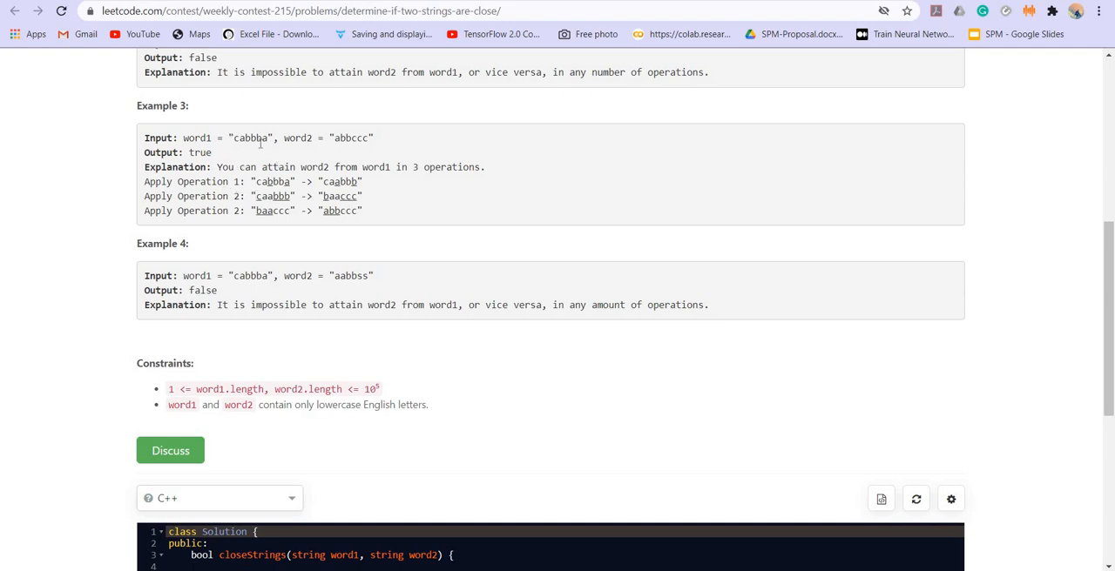
{"action": "mouse_move", "coordinate": [268, 185]}
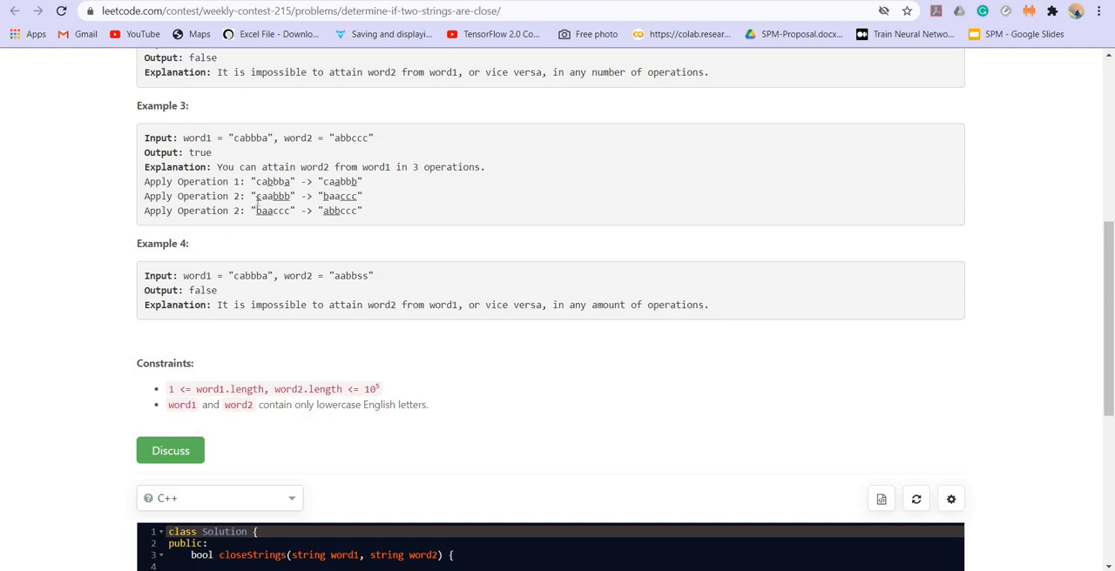
{"action": "double_click", "coordinate": [274, 195]}
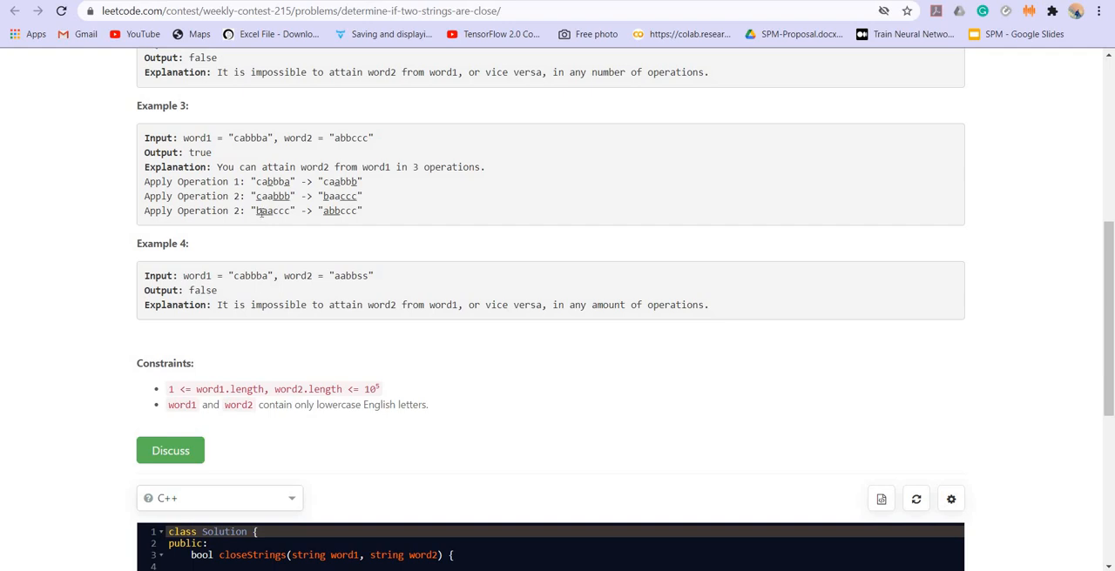
{"action": "mouse_move", "coordinate": [416, 267]}
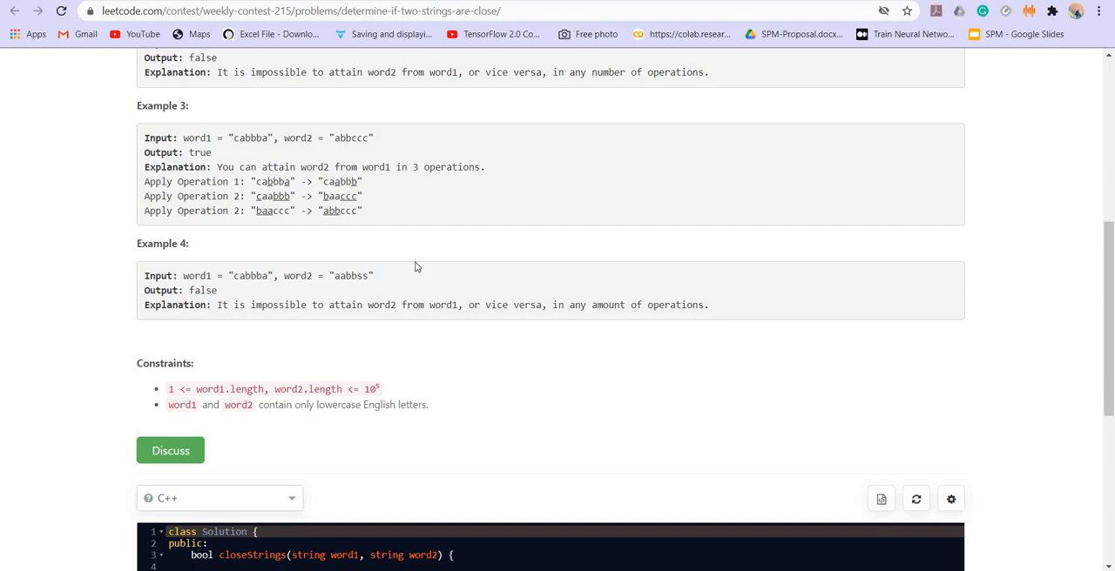
{"action": "mouse_move", "coordinate": [211, 104]}
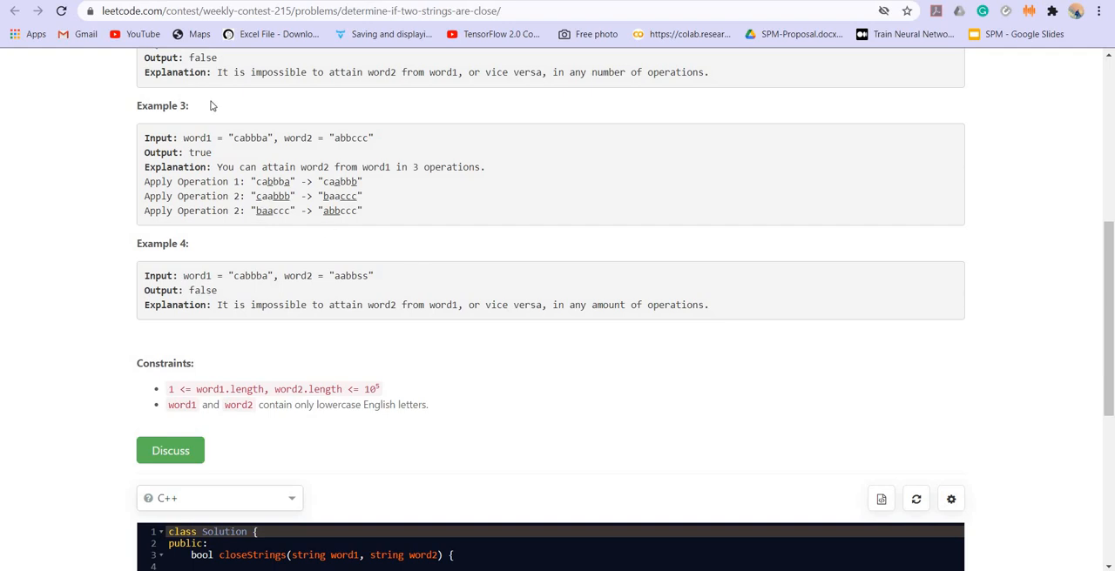
{"action": "double_click", "coordinate": [251, 137]}
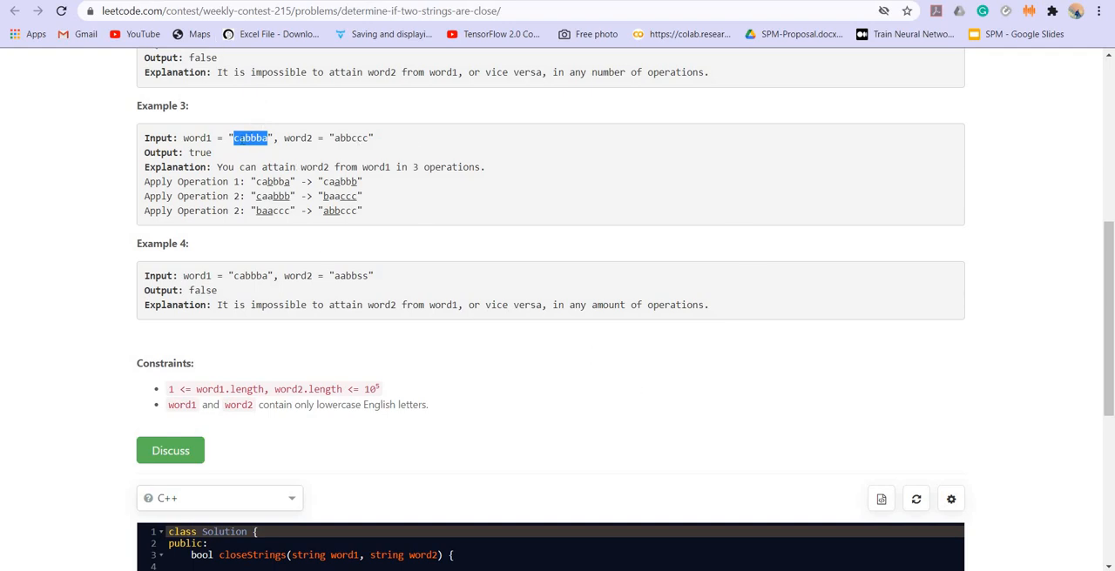
{"action": "mouse_move", "coordinate": [248, 190]}
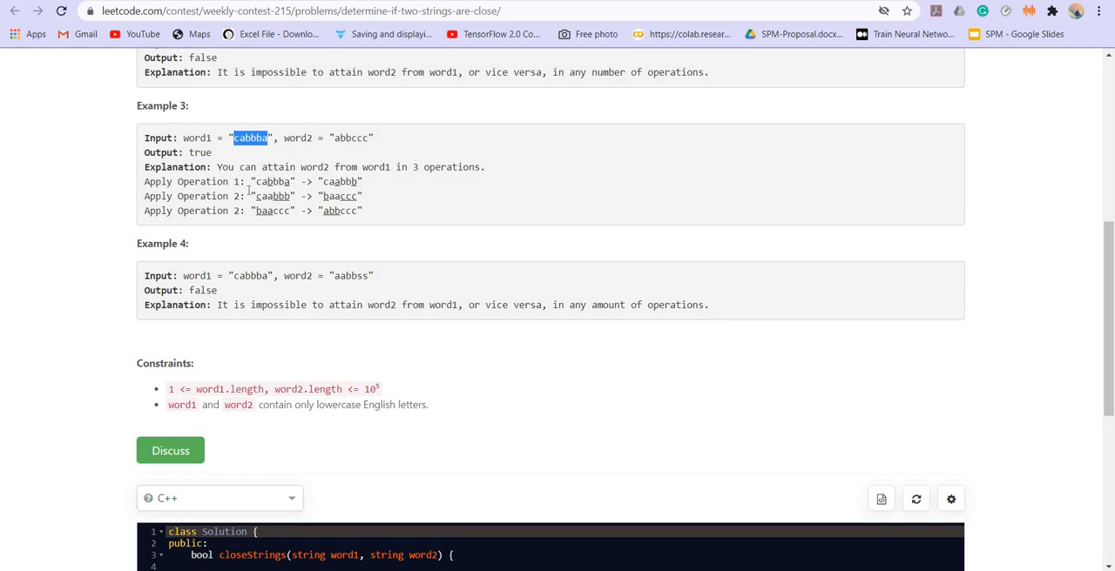
{"action": "mouse_move", "coordinate": [488, 335]}
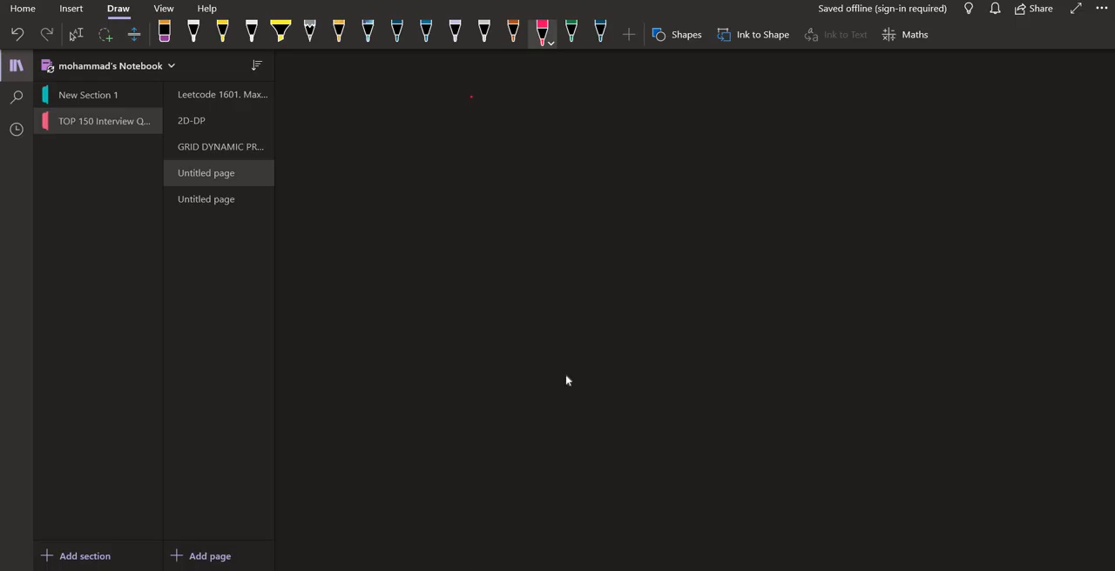
Handwrite cabbba and abbccc, with counts a-2, b-3, c-1 and a-1, b-2.
{"action": "left_click_drag", "start_coordinate": [447, 180], "coordinate": [468, 161]}
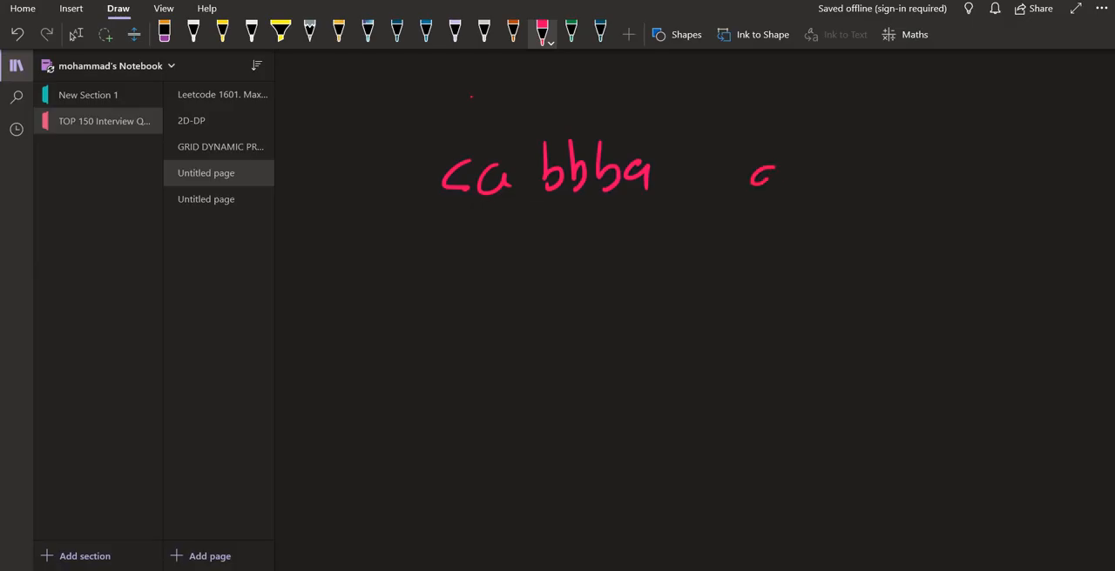
{"action": "left_click_drag", "start_coordinate": [749, 174], "coordinate": [954, 161]}
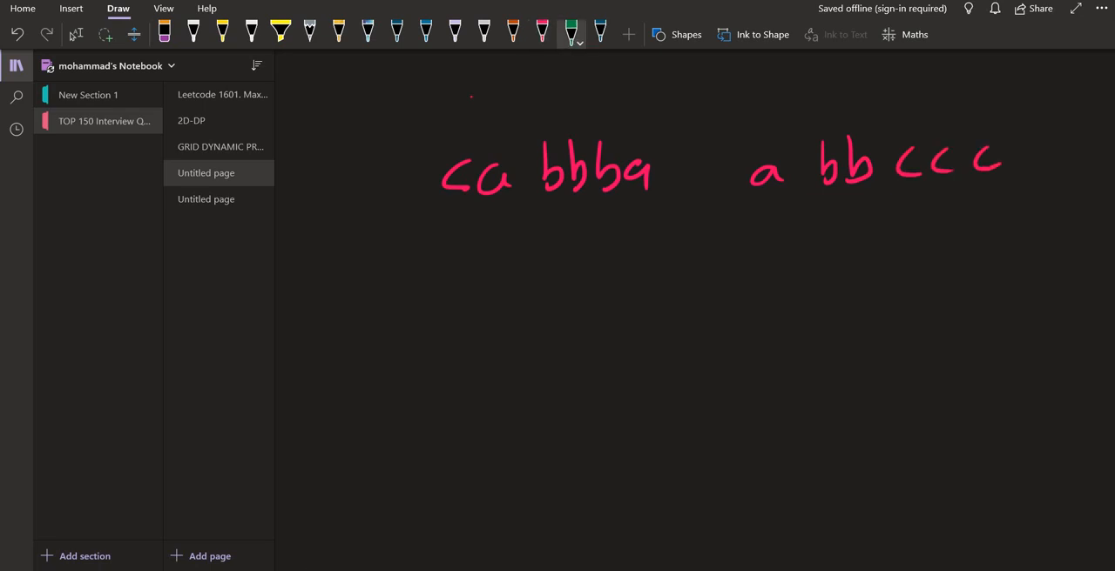
{"action": "left_click_drag", "start_coordinate": [462, 279], "coordinate": [545, 270]}
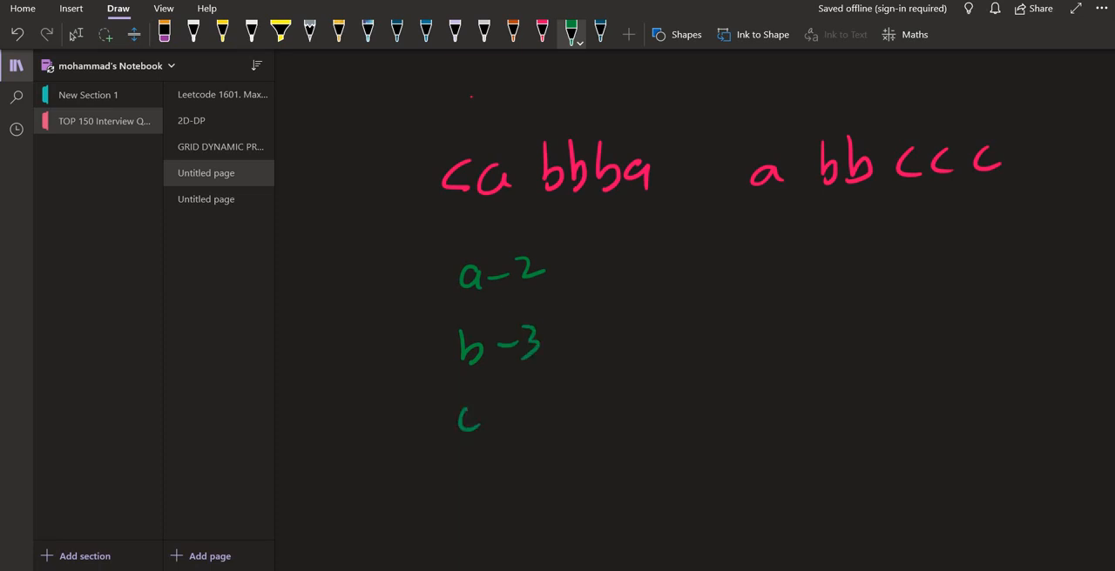
{"action": "left_click_drag", "start_coordinate": [457, 409], "coordinate": [792, 270]}
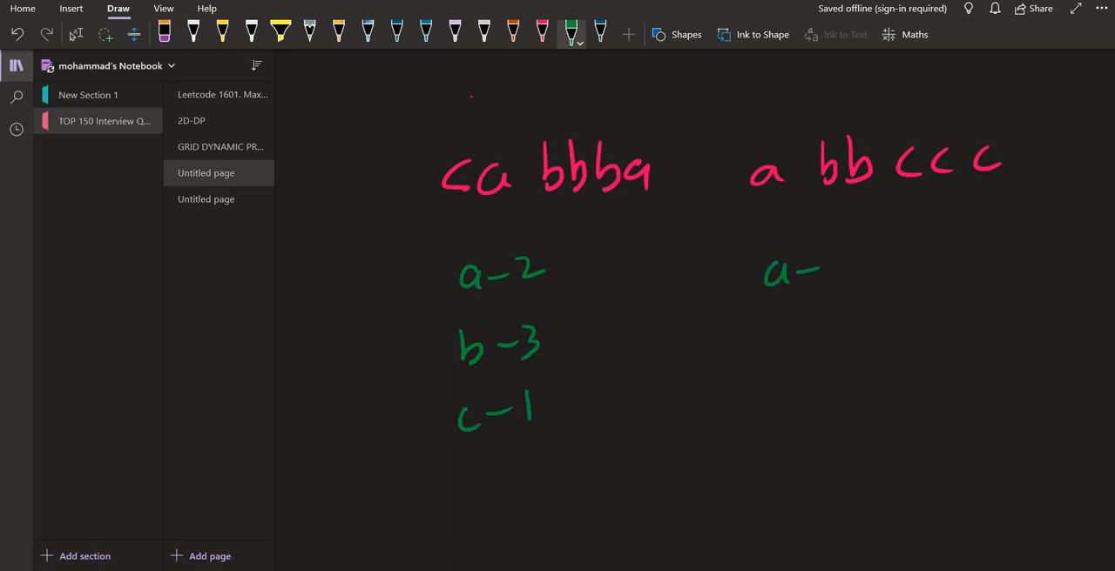
{"action": "left_click_drag", "start_coordinate": [831, 270], "coordinate": [858, 344]}
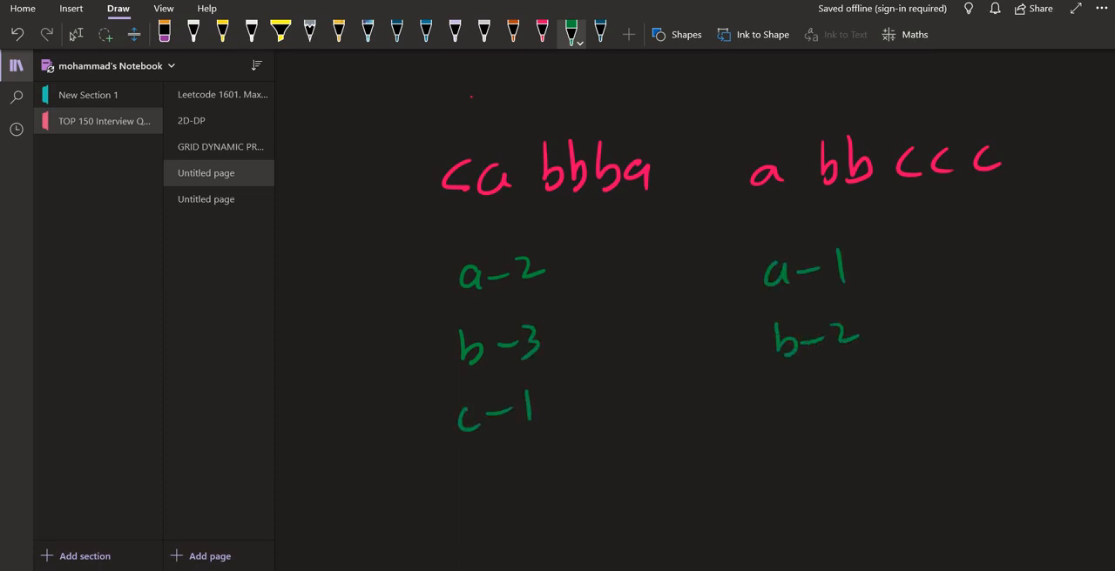
{"action": "left_click_drag", "start_coordinate": [771, 396], "coordinate": [871, 401]}
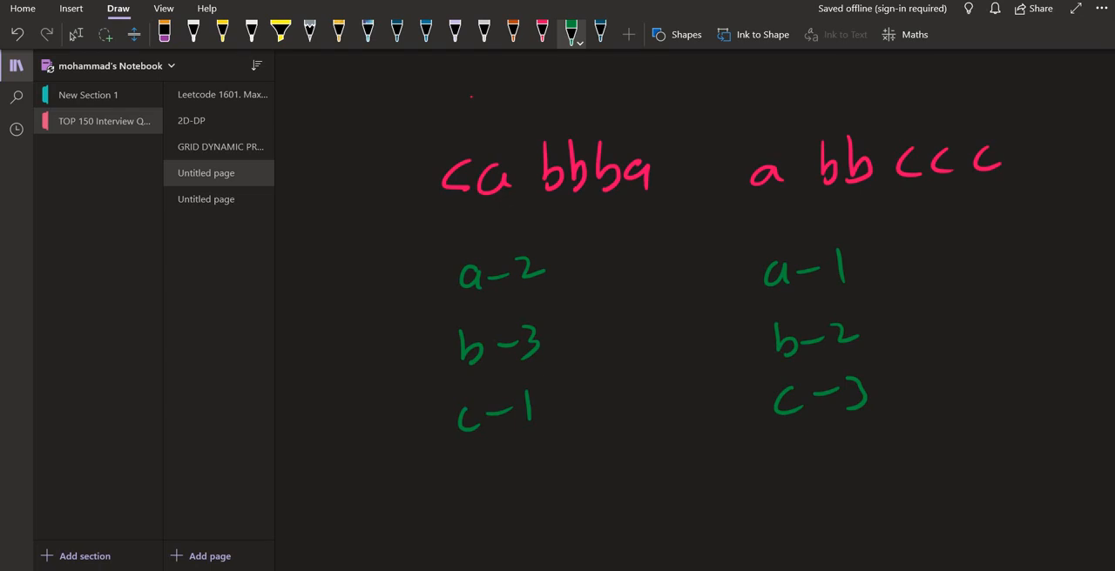
Tick both counts of 1 and link them with an arrow.
{"action": "left_click_drag", "start_coordinate": [857, 253], "coordinate": [888, 287]}
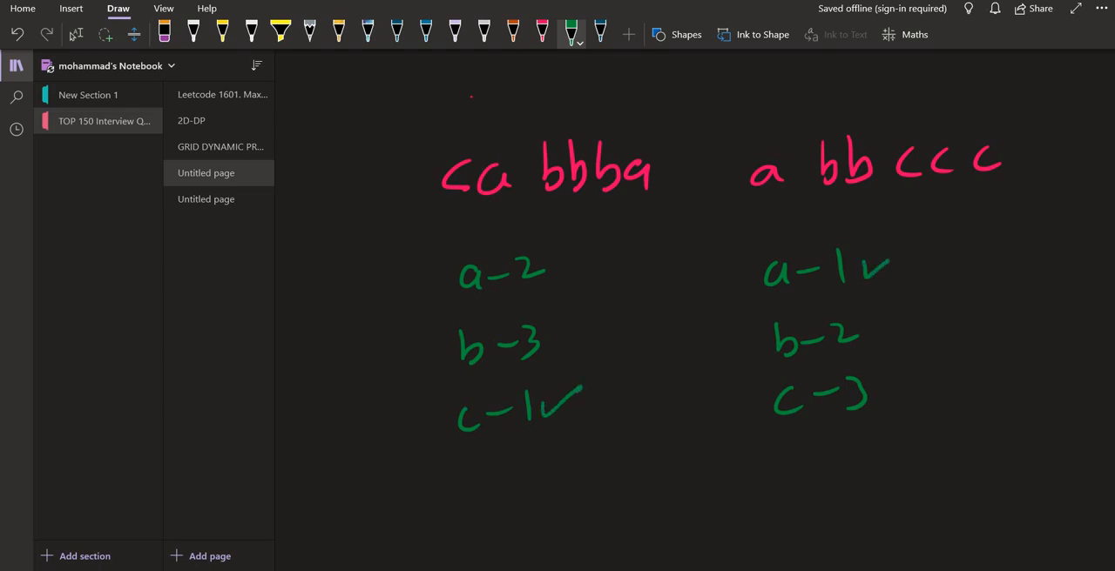
{"action": "left_click_drag", "start_coordinate": [579, 374], "coordinate": [710, 279]}
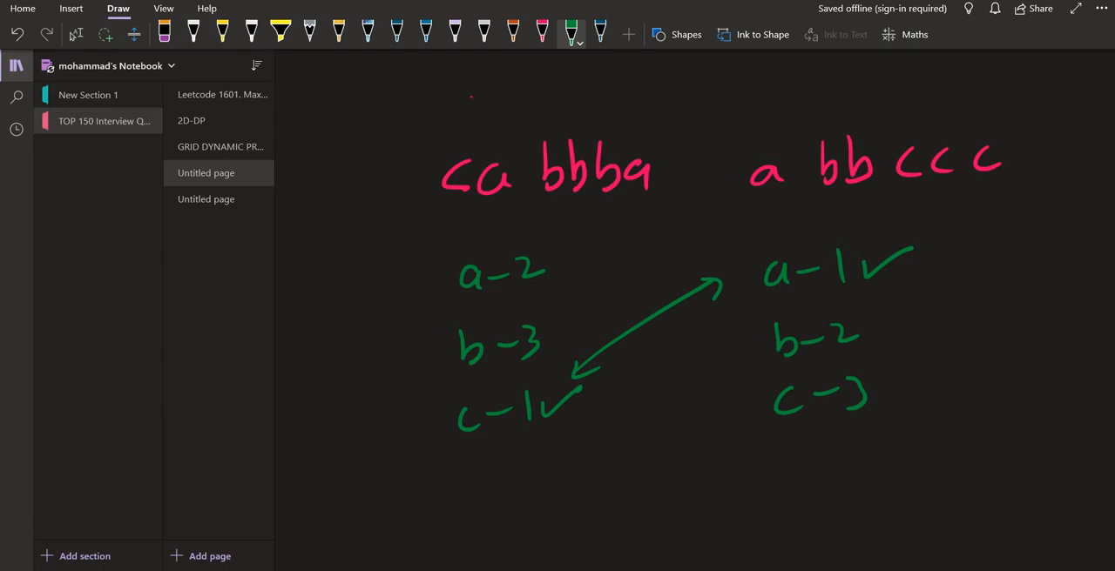
{"action": "left_click_drag", "start_coordinate": [523, 445], "coordinate": [549, 444]}
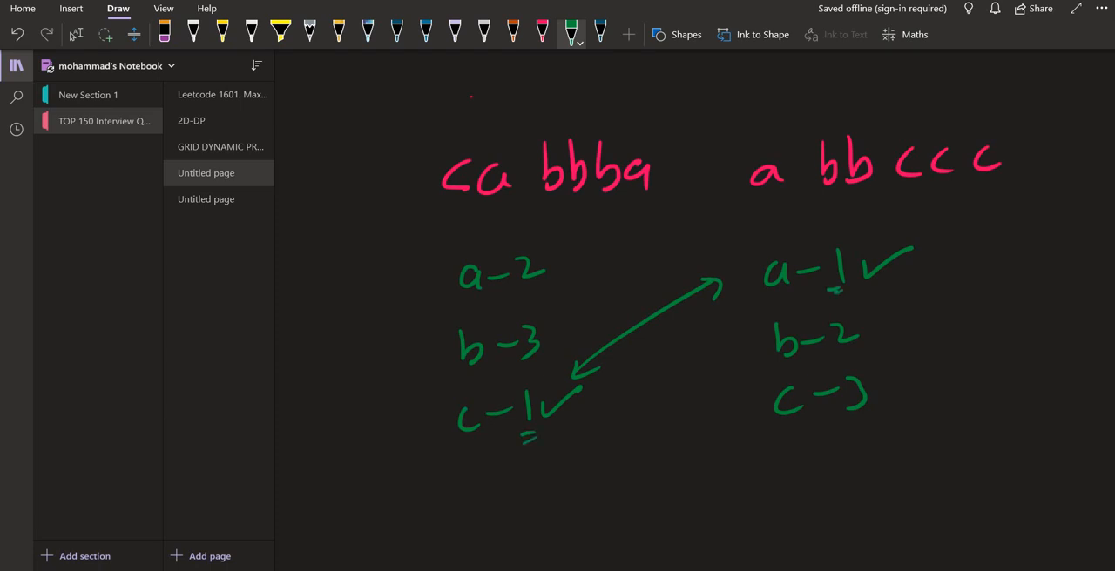
Underline both tallies, write 1 2 3 under each word, tick letters, bracket both groups.
{"action": "left_click_drag", "start_coordinate": [523, 296], "coordinate": [549, 296]}
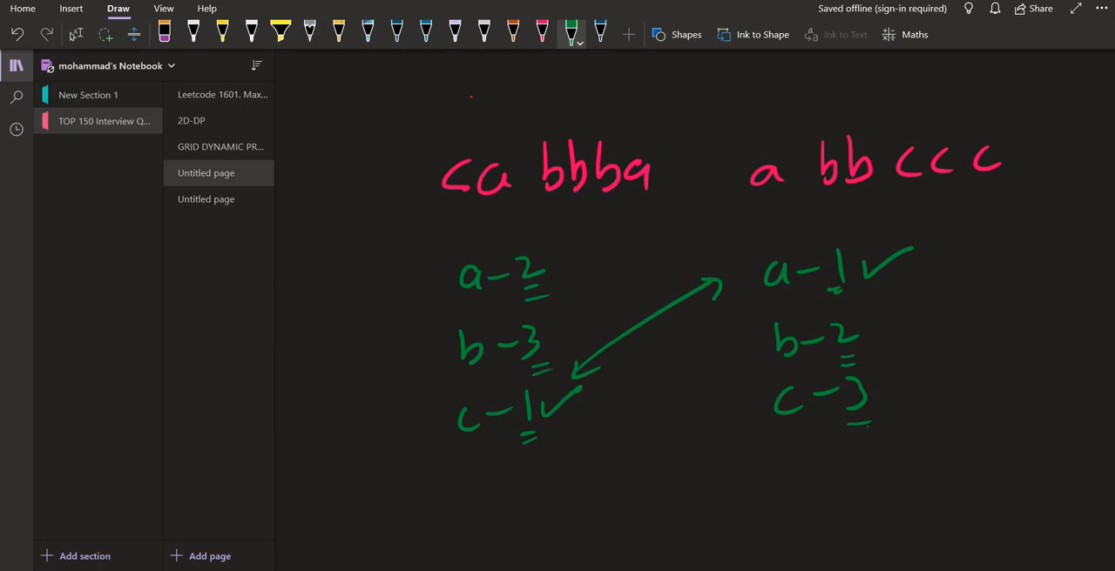
{"action": "left_click_drag", "start_coordinate": [522, 474], "coordinate": [527, 505]}
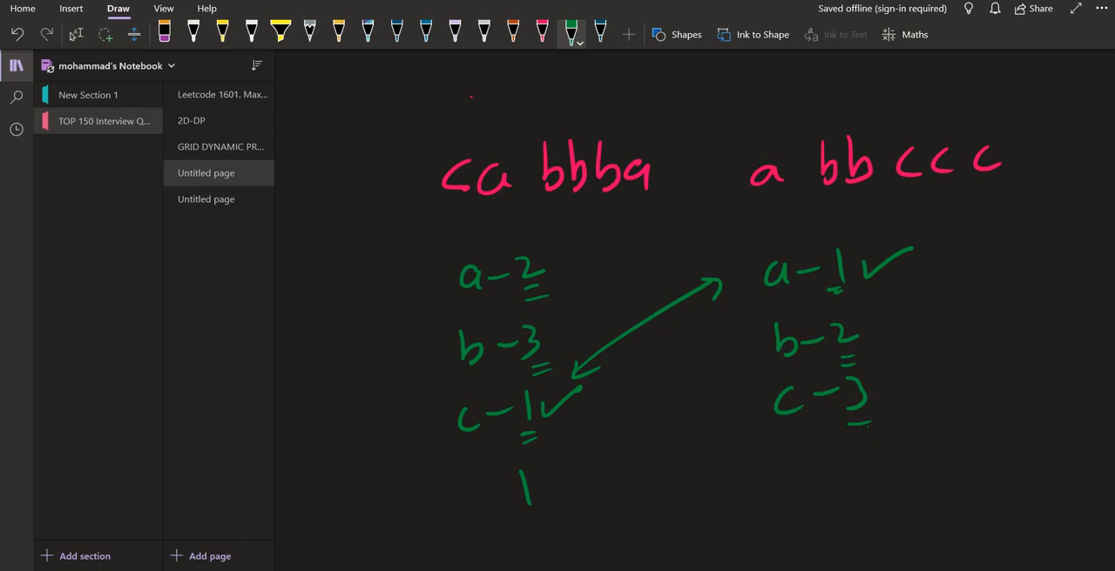
{"action": "left_click_drag", "start_coordinate": [558, 487], "coordinate": [635, 488]}
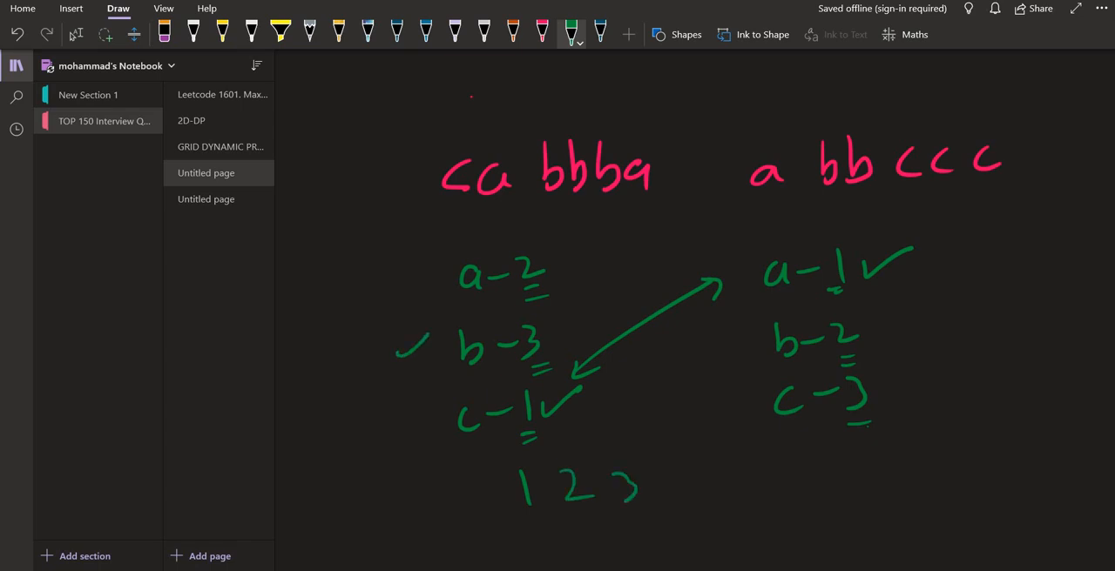
{"action": "left_click_drag", "start_coordinate": [828, 457], "coordinate": [829, 487]}
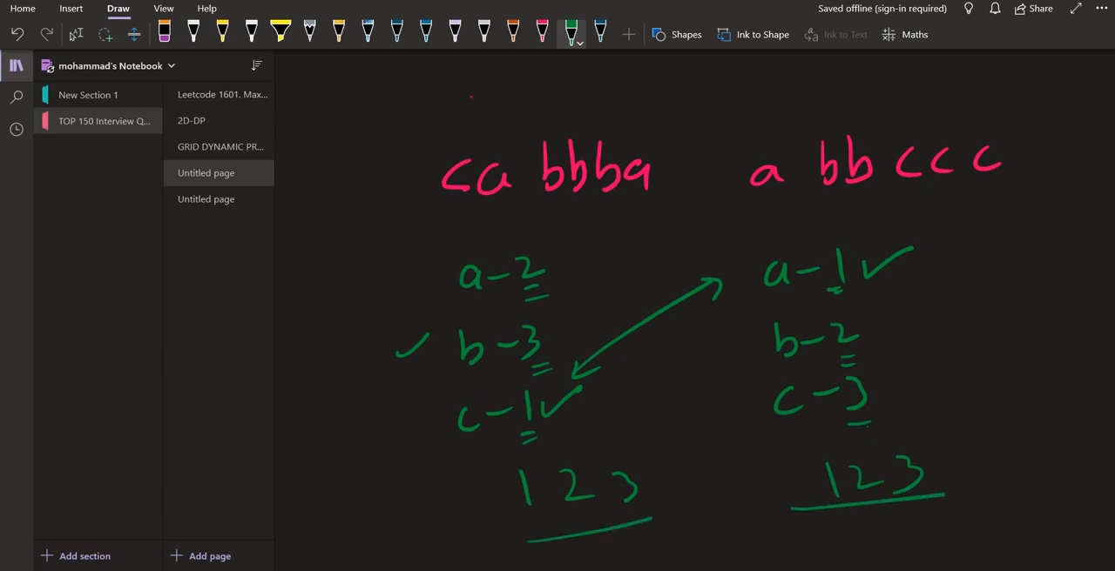
{"action": "left_click_drag", "start_coordinate": [501, 461], "coordinate": [505, 536]}
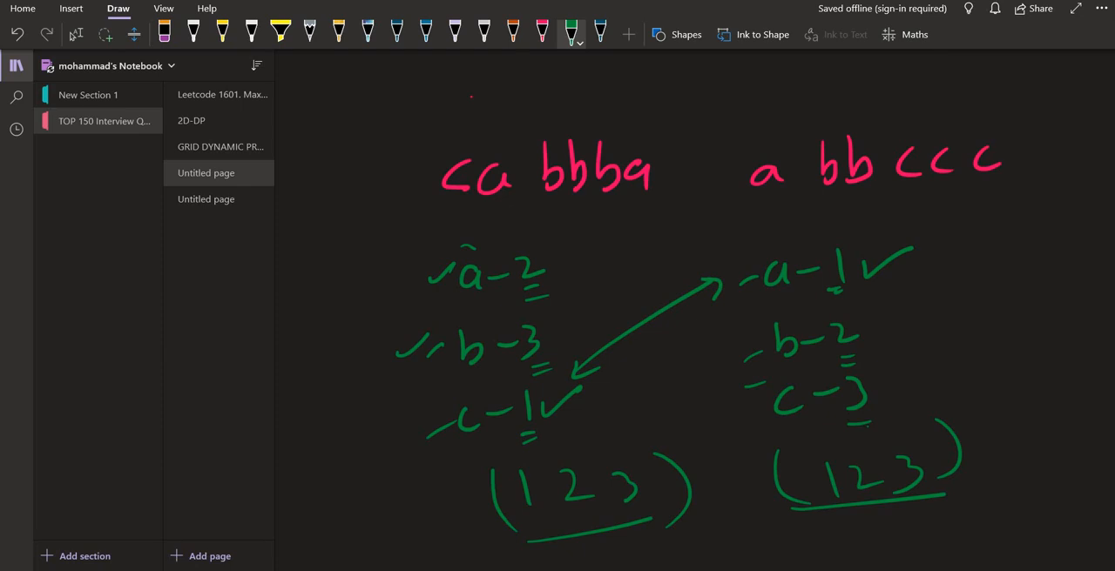
{"action": "left_click_drag", "start_coordinate": [670, 183], "coordinate": [718, 178]}
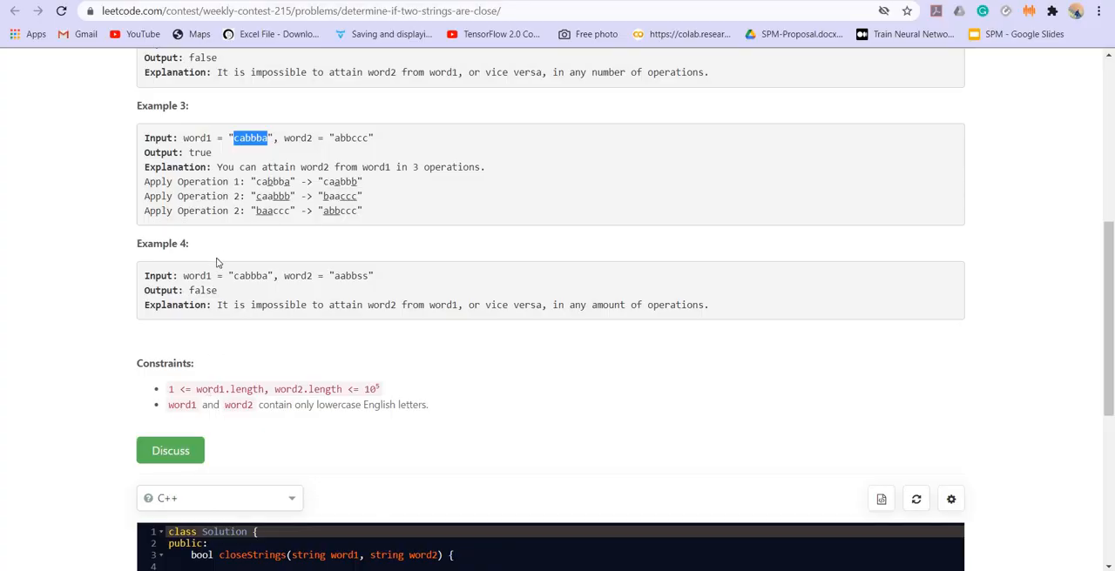
{"action": "mouse_move", "coordinate": [299, 292]}
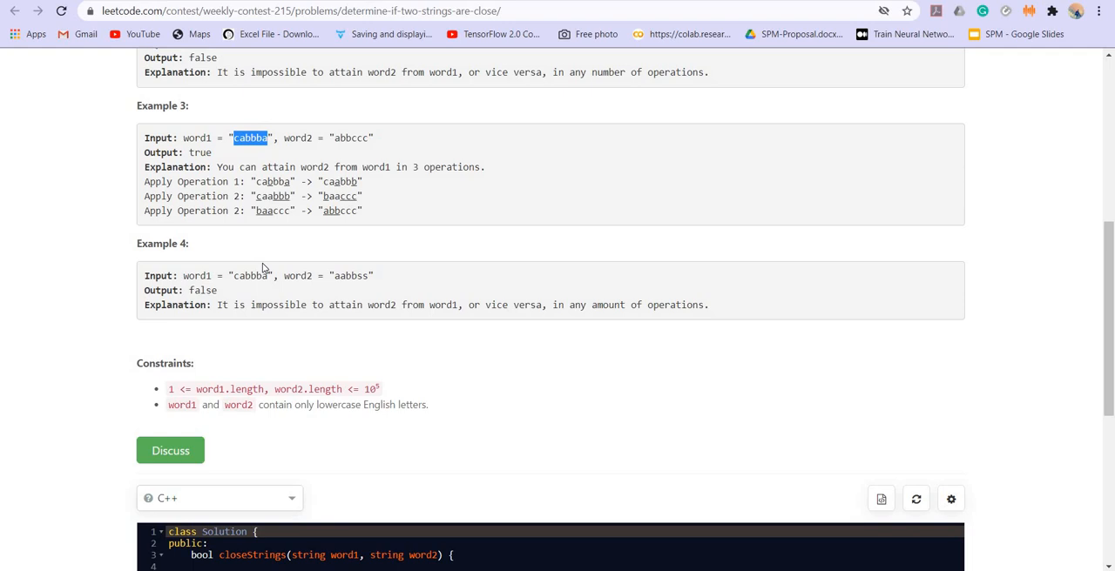
{"action": "mouse_move", "coordinate": [748, 307]}
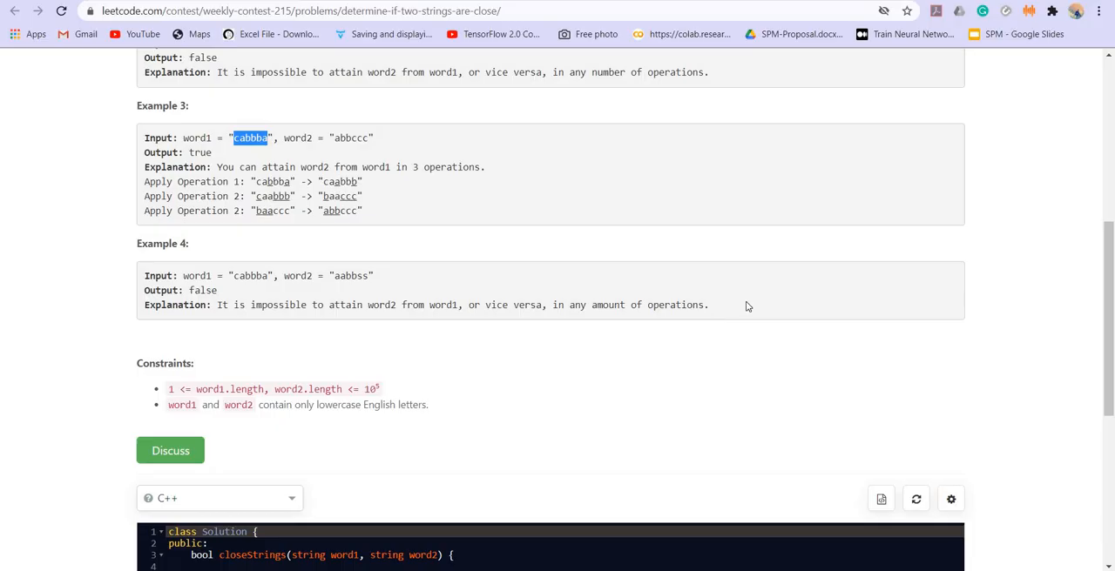
Declare vector<int> v1(26,0),v2(26,0) and loop over word1 incrementing v1[a-'a'].
{"action": "scroll", "scroll_direction": "down", "scroll_amount": 3}
{"action": "type", "text": "vector<in"}
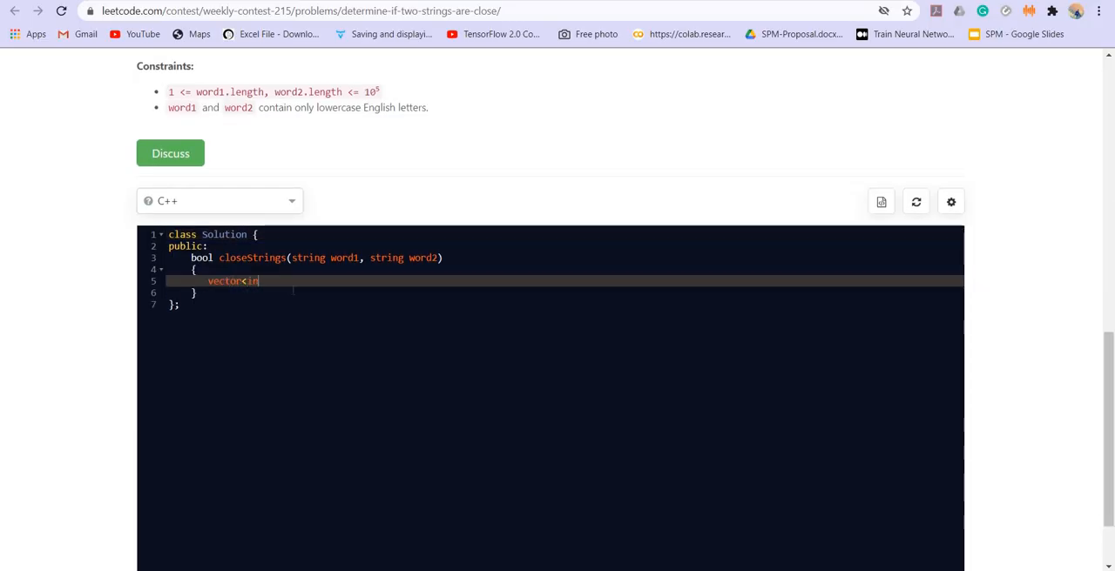
{"action": "type", "text": "t>"}
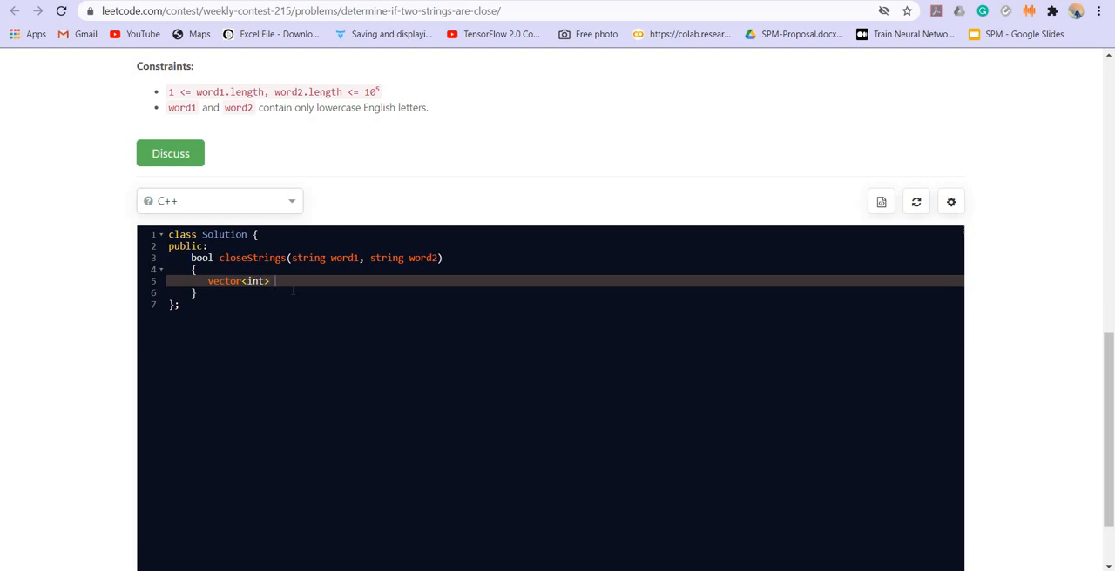
{"action": "type", "text": "v1(26,0),v2(26,0);"}
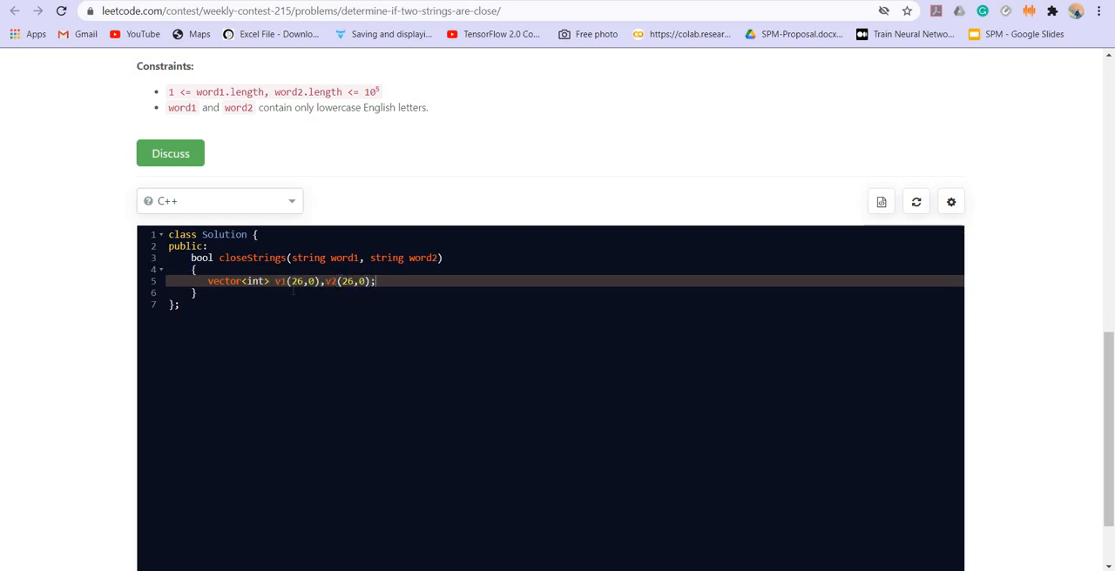
{"action": "type", "text": "for(i)"}
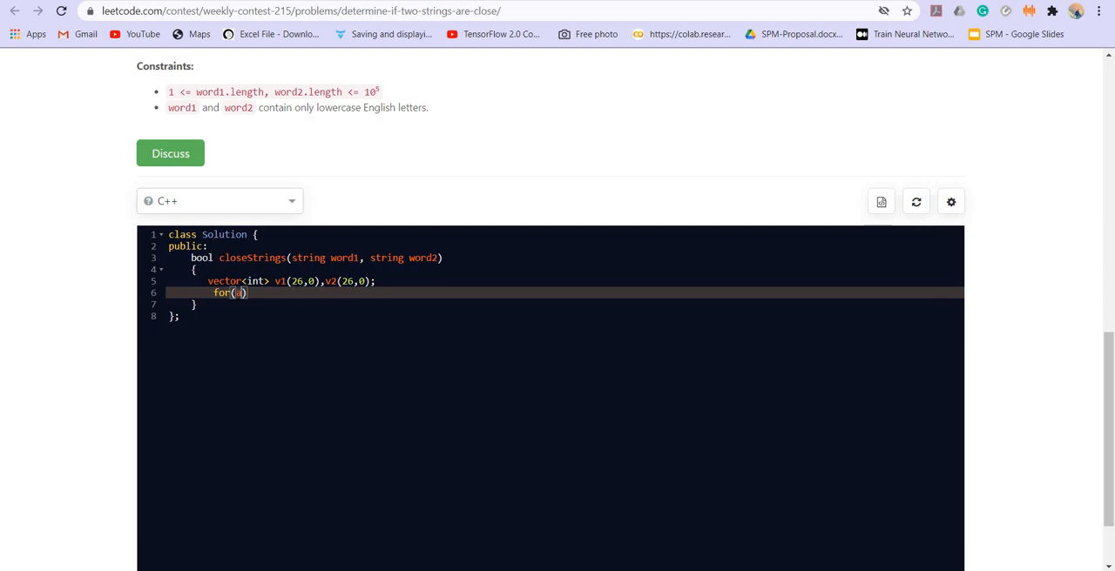
{"action": "type", "text": "auto a"}
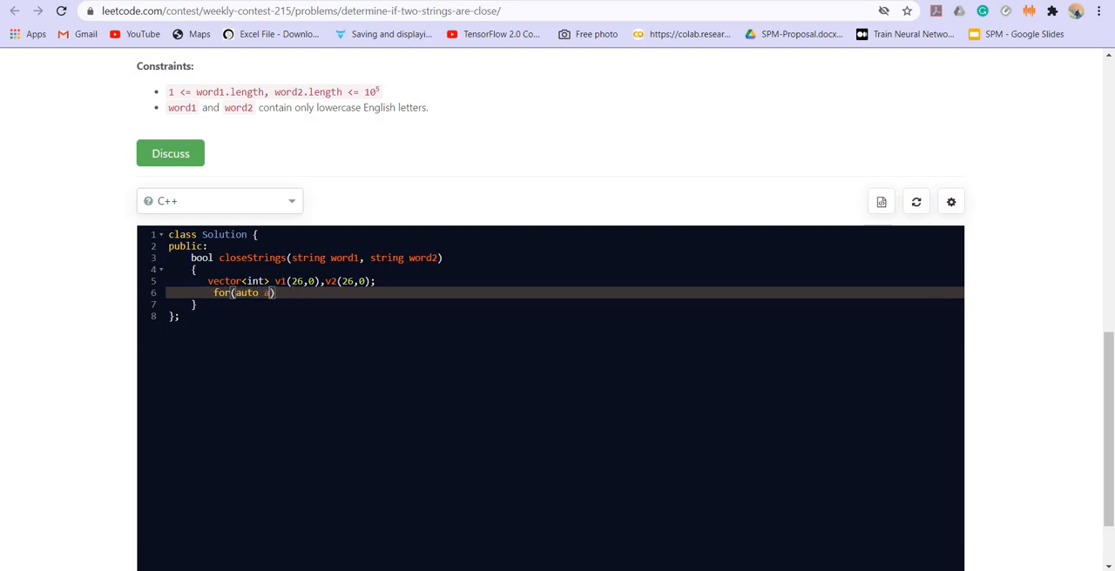
{"action": "type", "text": ":"}
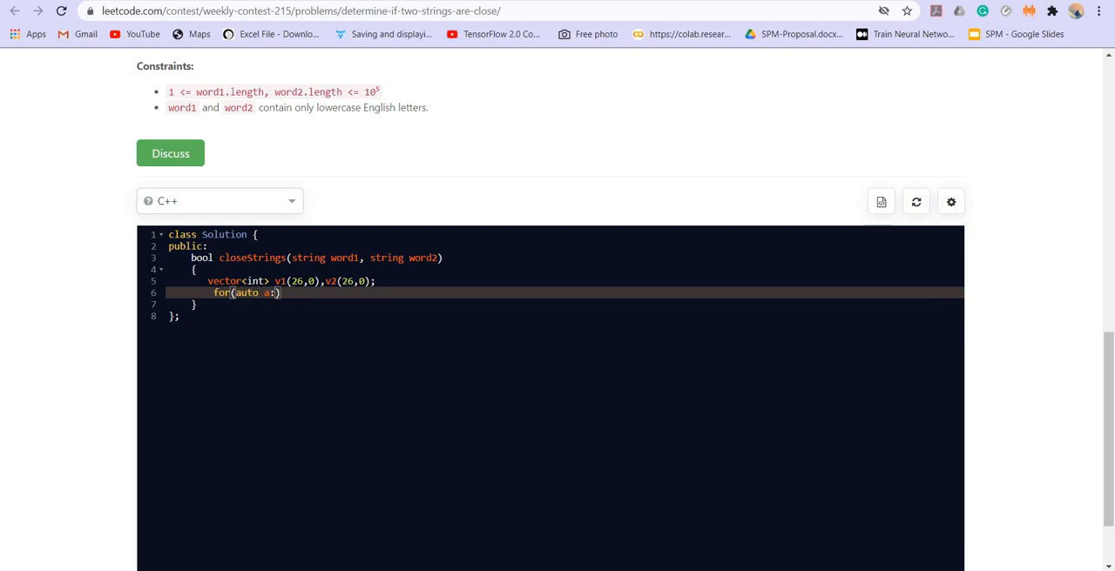
{"action": "type", "text": "word1"}
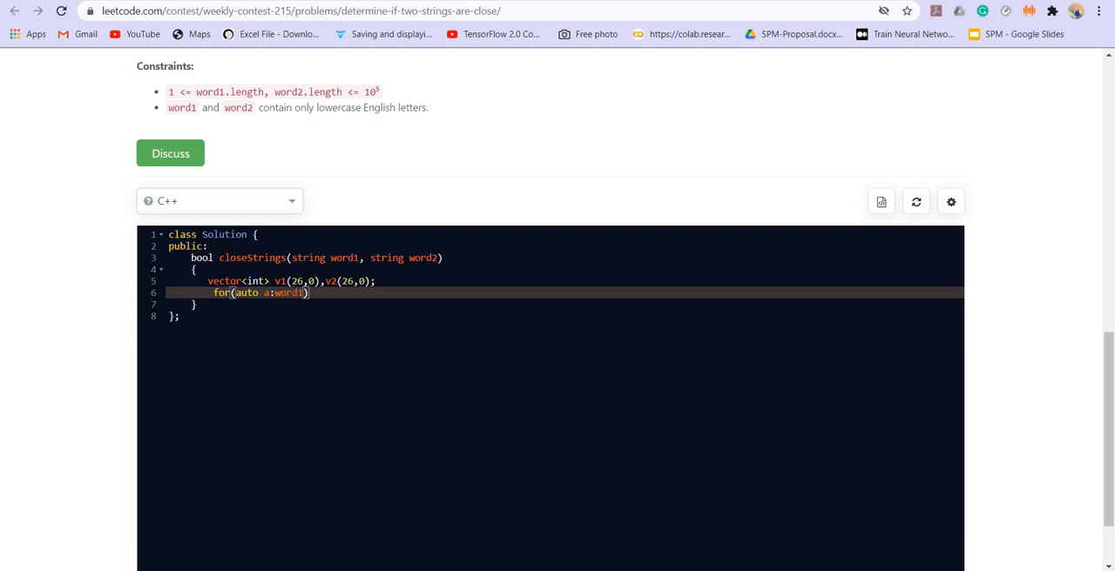
{"action": "type", "text": "v1[]"}
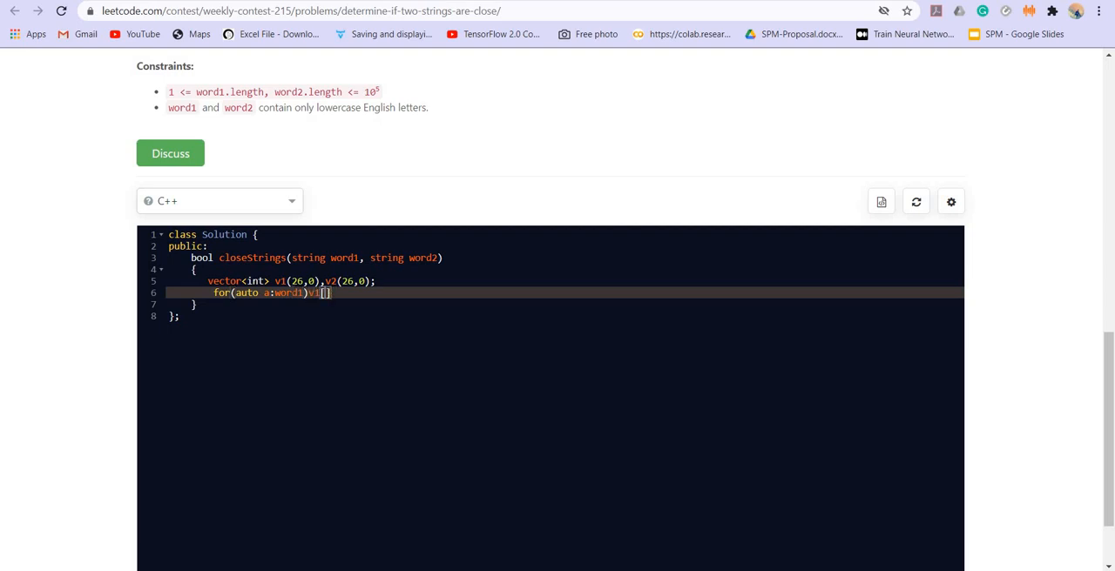
{"action": "type", "text": "a-'a'"}
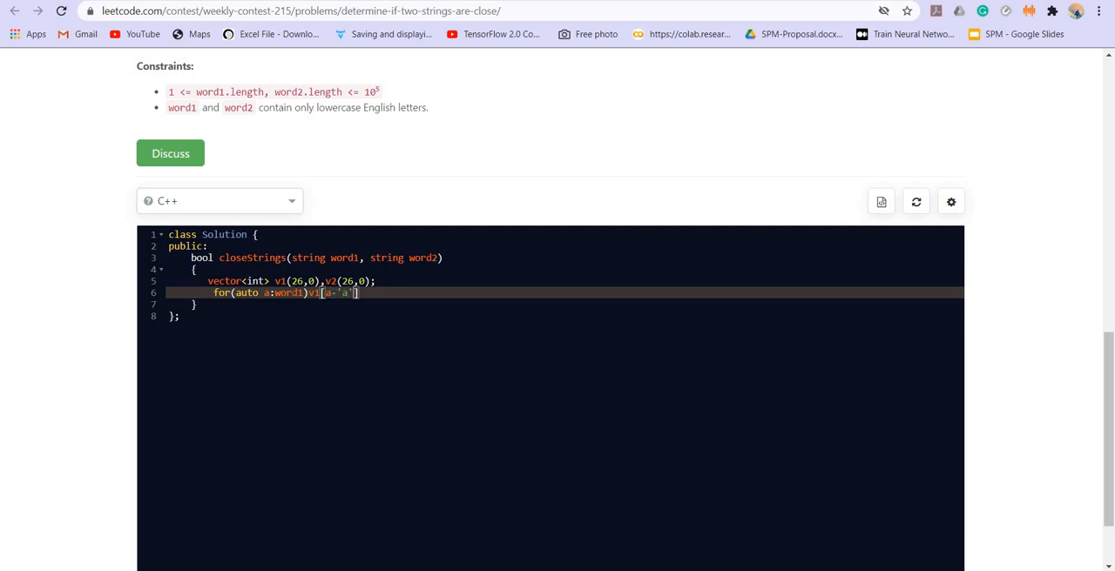
{"action": "type", "text": "++;"}
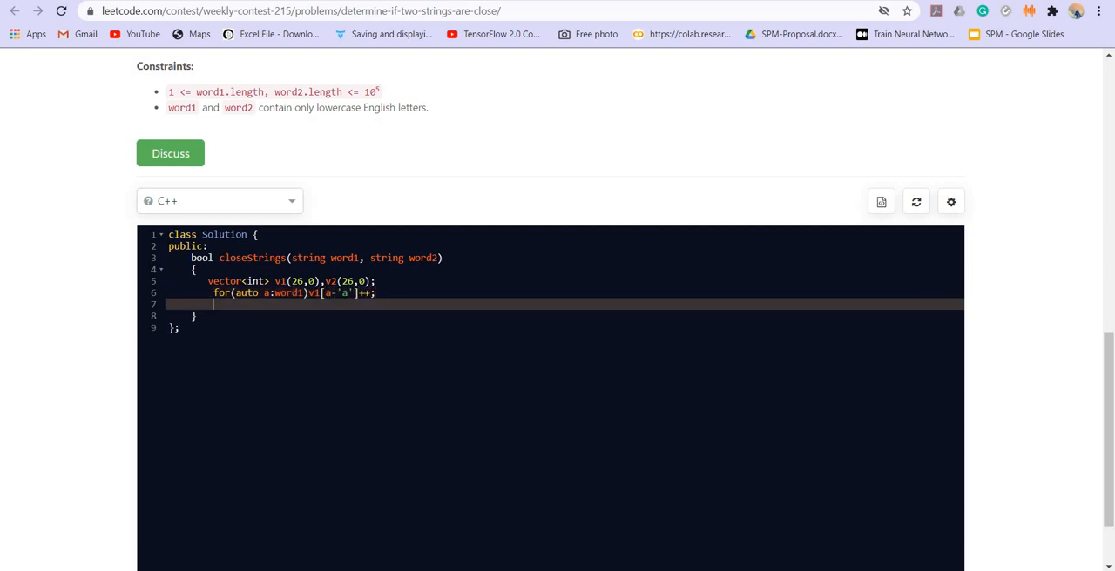
Add a second loop over word2 incrementing v2[a-'a'].
{"action": "type", "text": "for"}
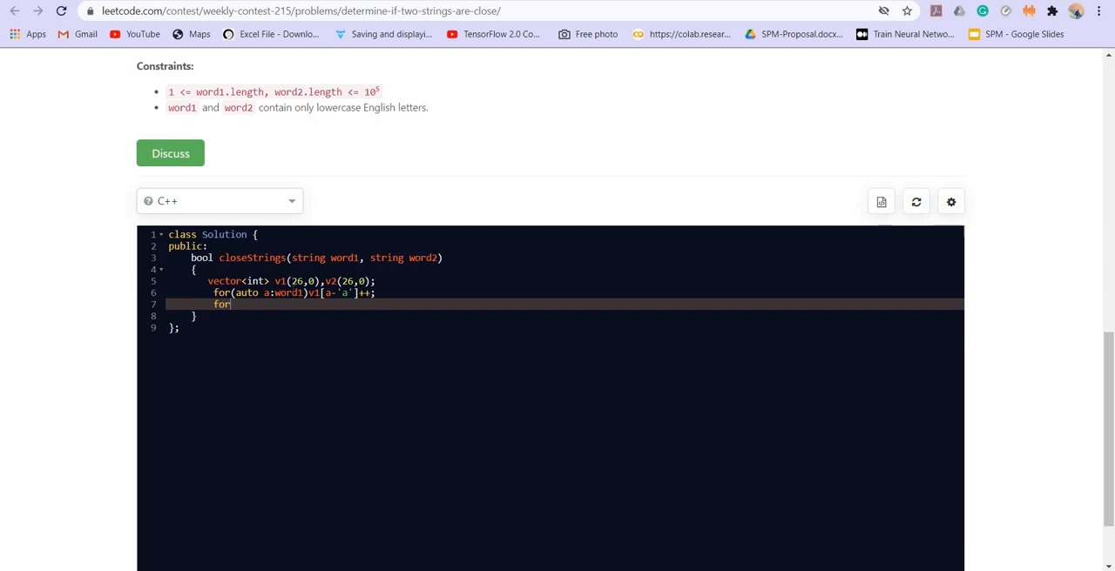
{"action": "type", "text": "(auto a)"}
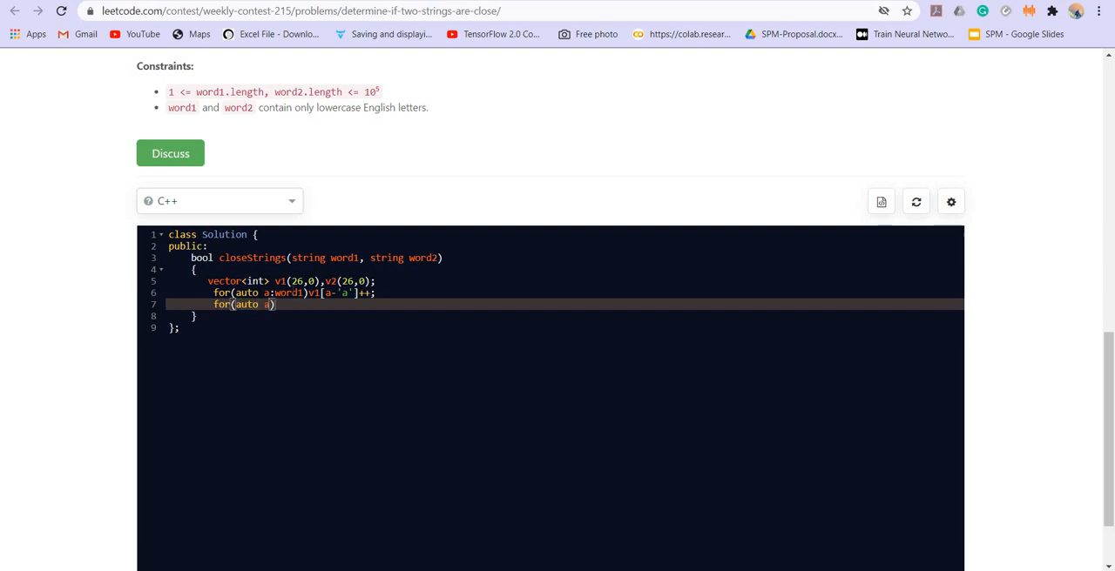
{"action": "type", "text": ":word2"}
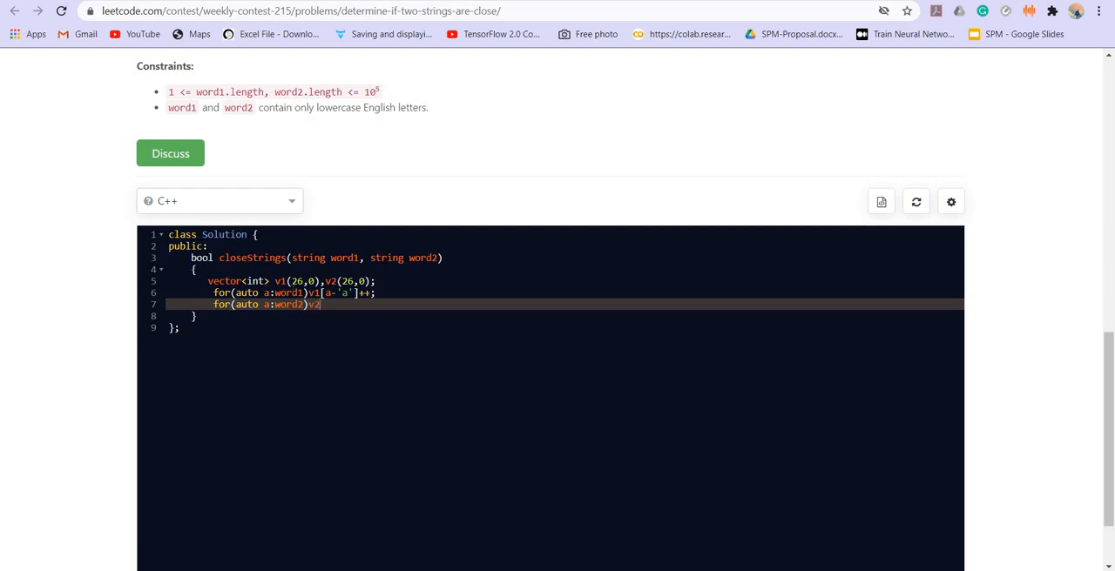
{"action": "type", "text": "[a-'"}
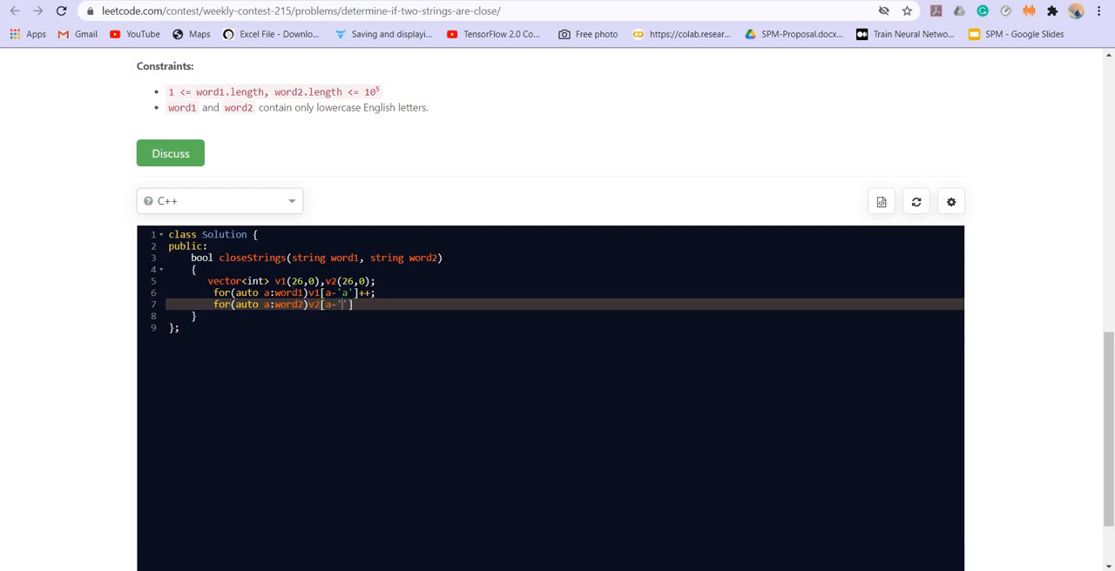
{"action": "type", "text": "]++"}
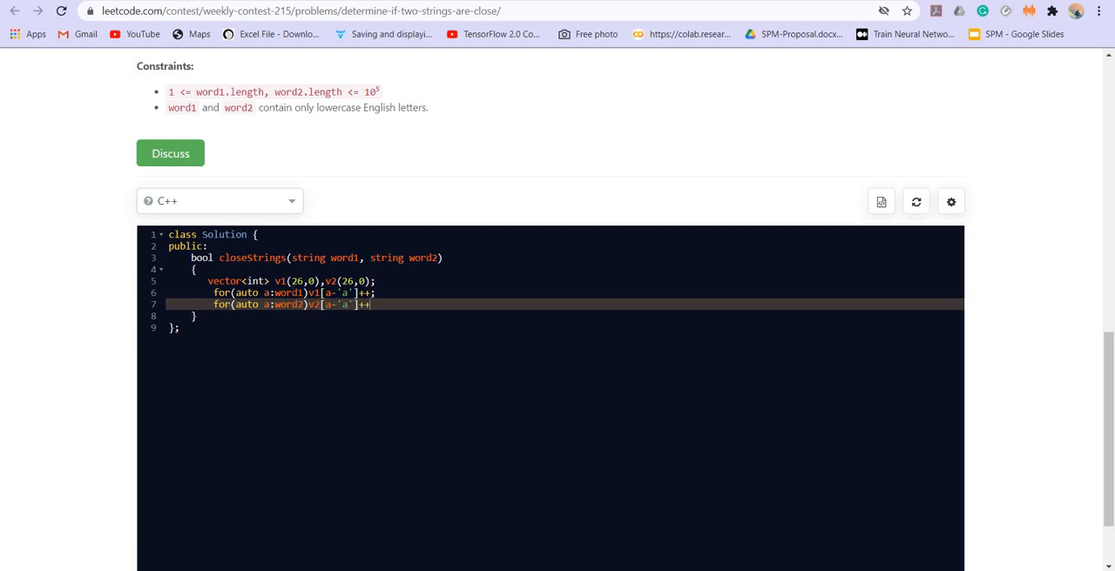
{"action": "key", "text": "Enter"}
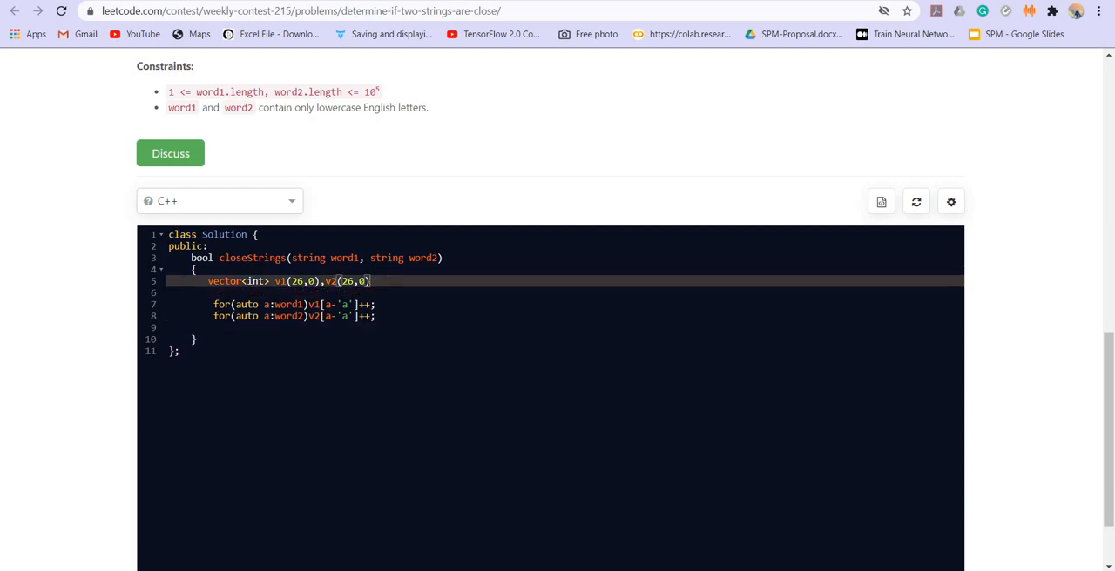
Extend the vector declaration with v11(26,0) and v22(26,0).
{"action": "type", "text": ";"}
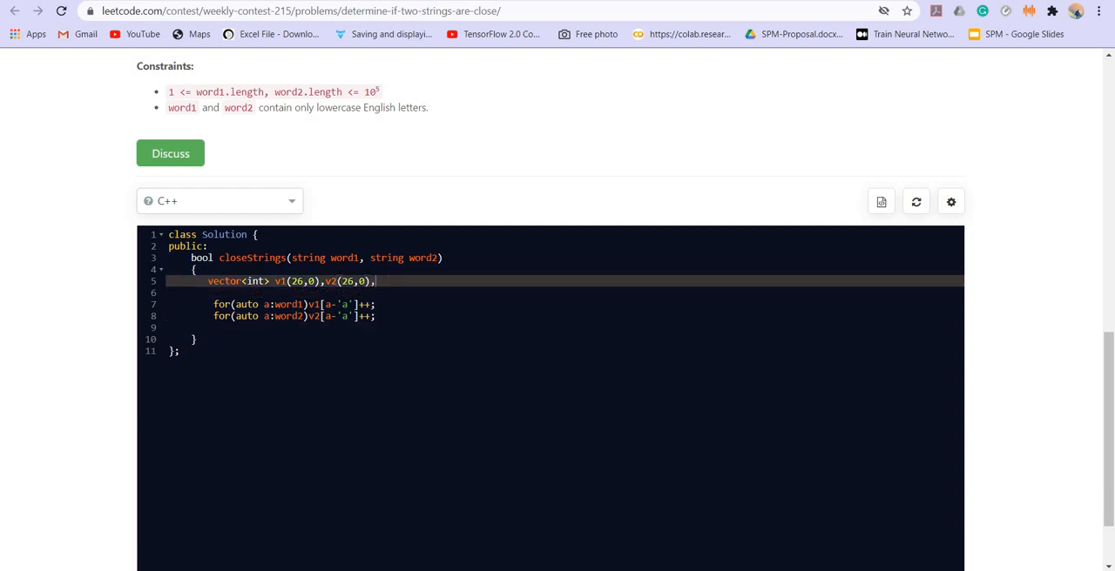
{"action": "type", "text": "v1()"}
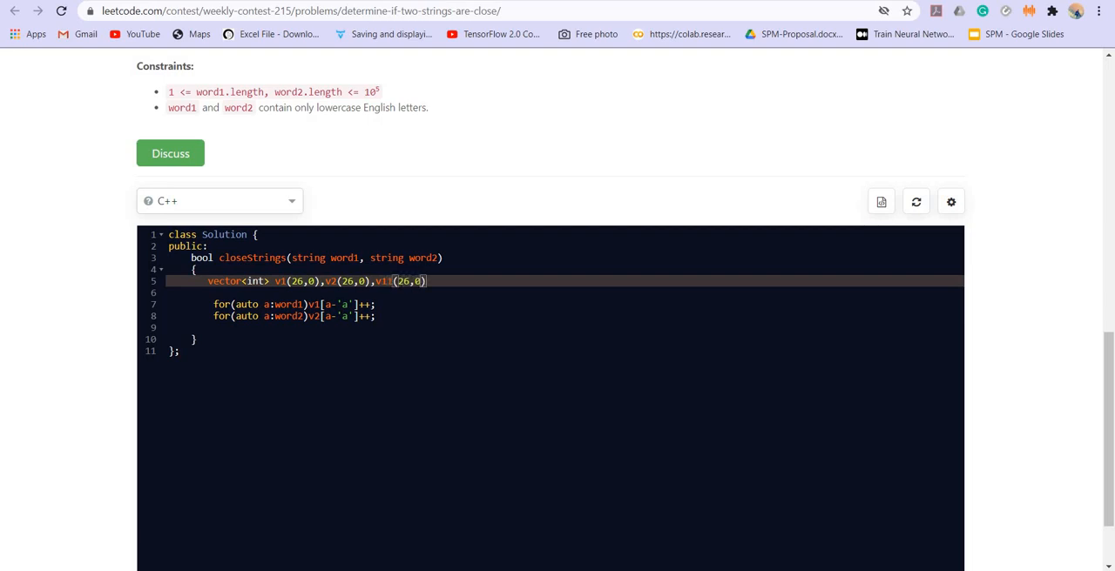
{"action": "type", "text": ",v22"}
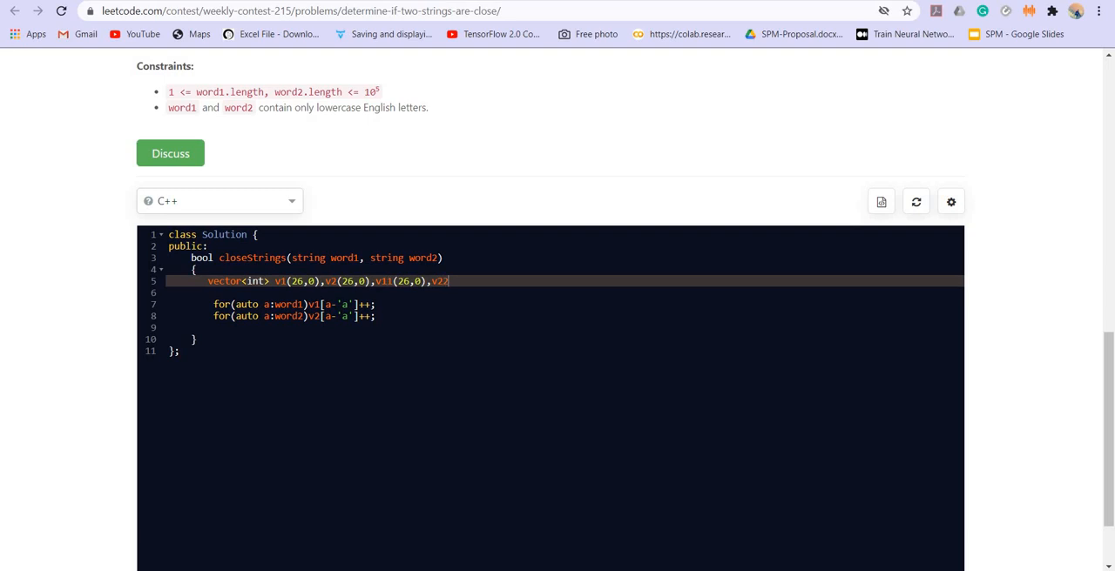
{"action": "type", "text": "(26)"}
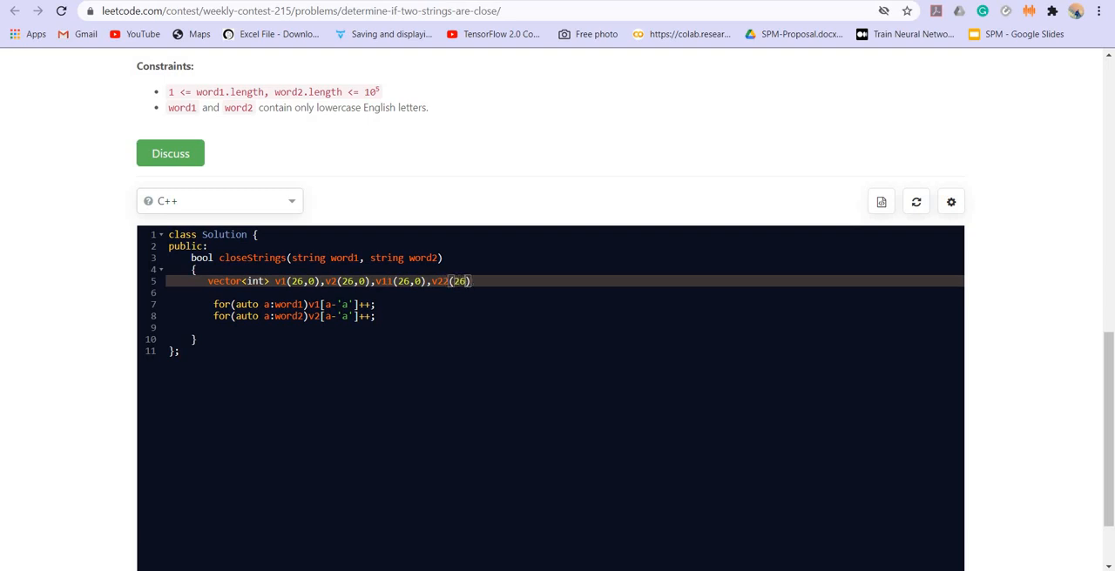
{"action": "type", "text": ",0);"}
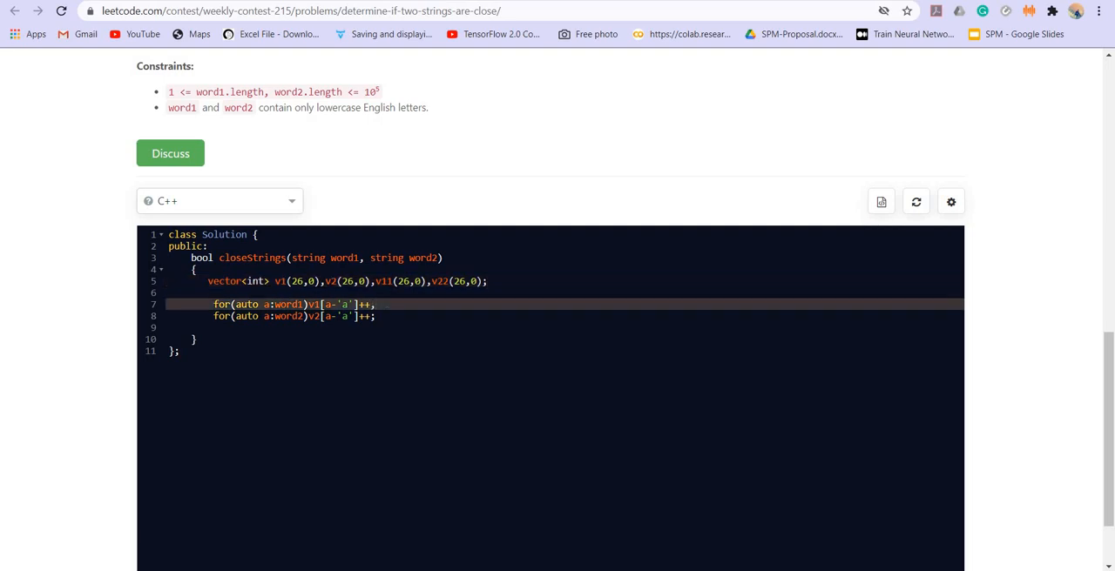
Set v11[a-'a']=1 and v22[a-'a']=1 inside the two counting loops.
{"action": "type", "text": "v11["}
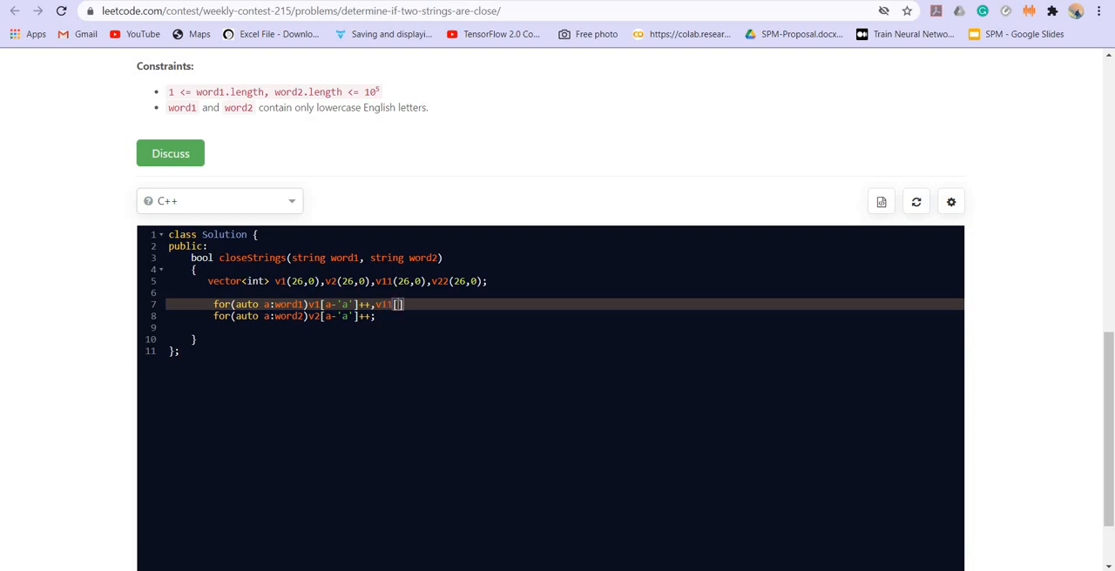
{"action": "type", "text": "1"}
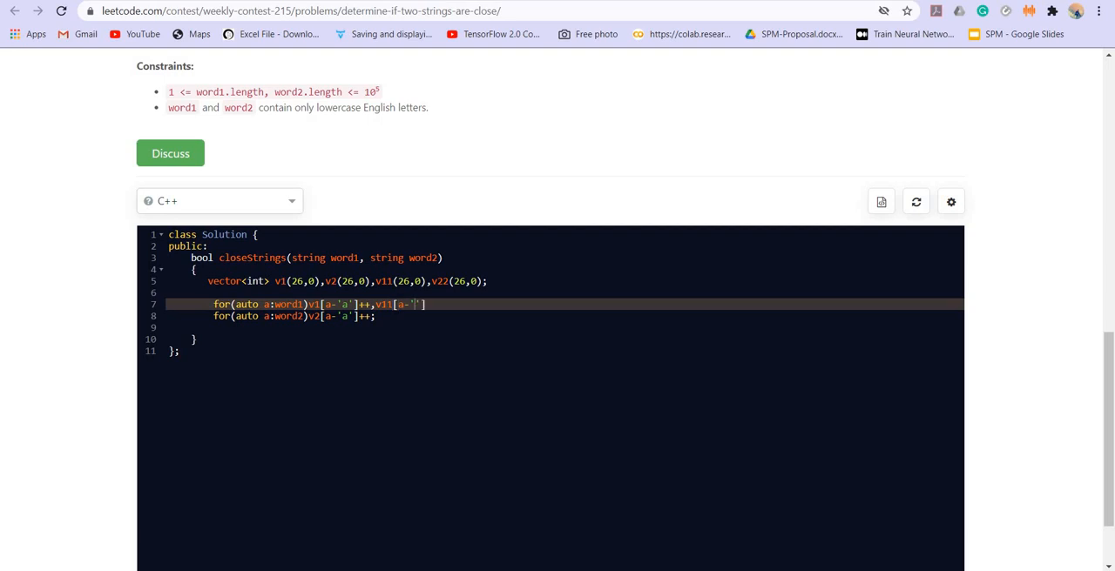
{"action": "type", "text": "]=1;"}
{"action": "left_click", "coordinate": [564, 315]}
{"action": "type", "text": ","}
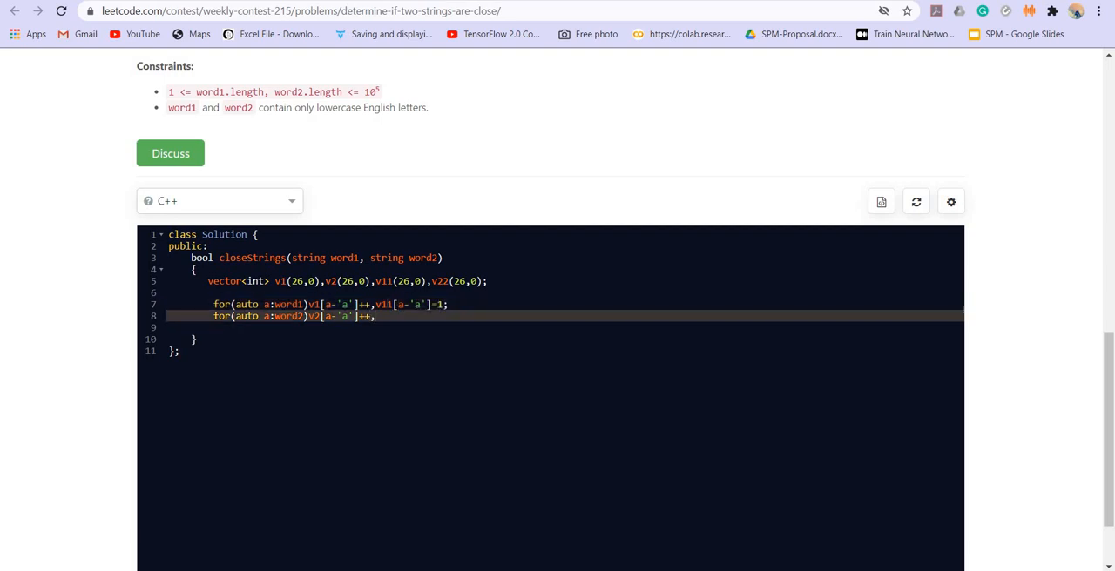
{"action": "type", "text": "v22"}
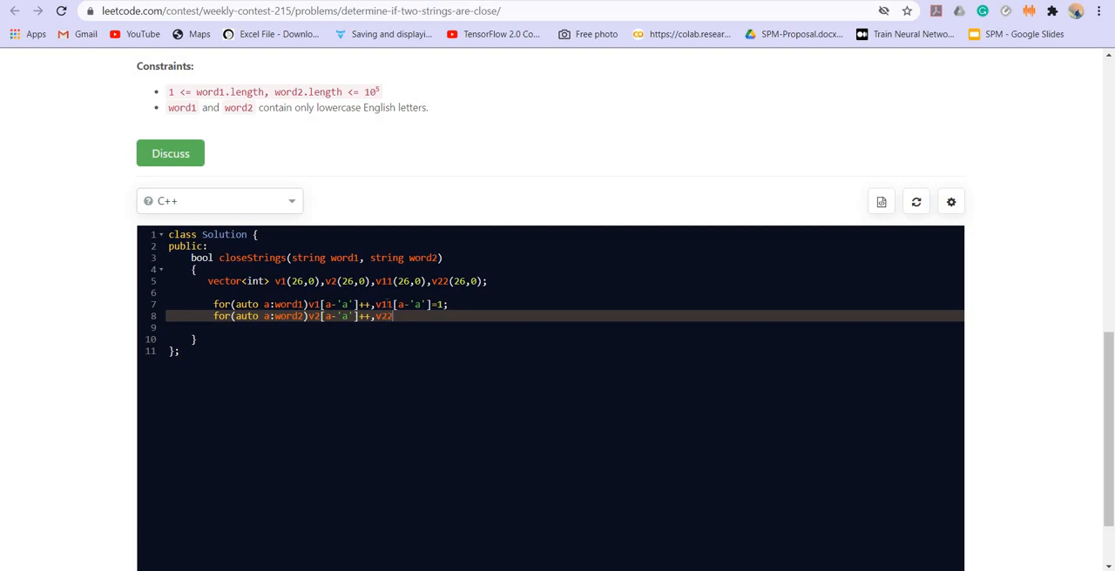
{"action": "type", "text": "[a-'a']=1;"}
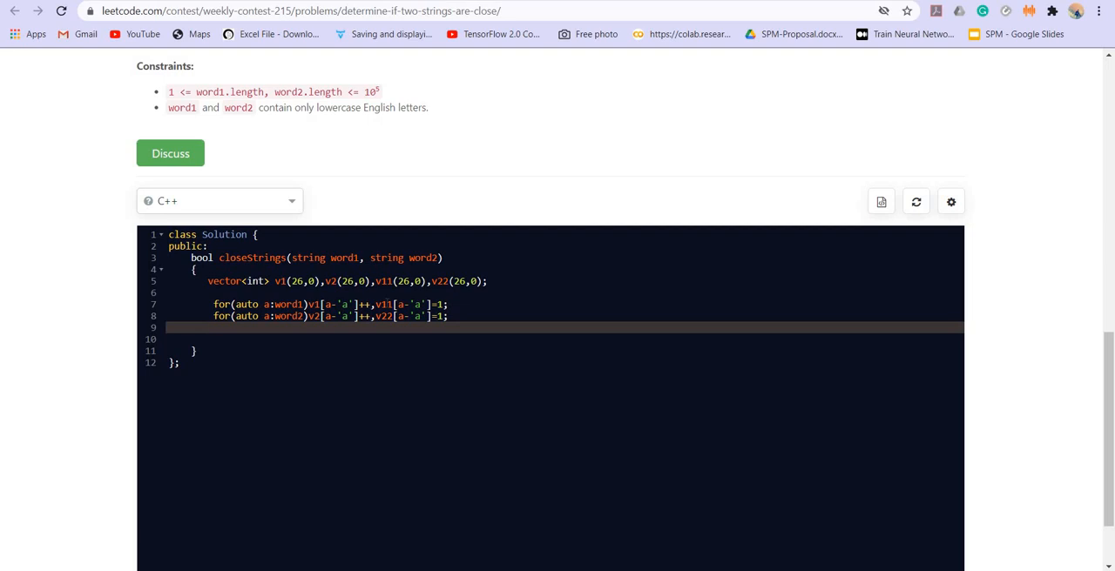
{"action": "left_click", "coordinate": [384, 304]}
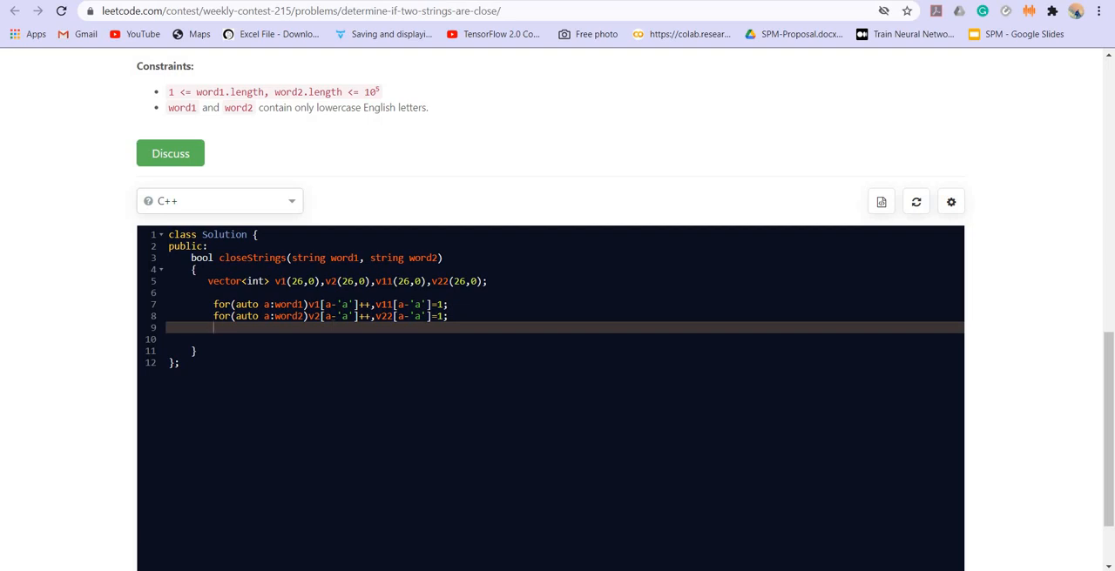
Sort v1 and v2 with sort(begin, end).
{"action": "type", "text": "sort()"}
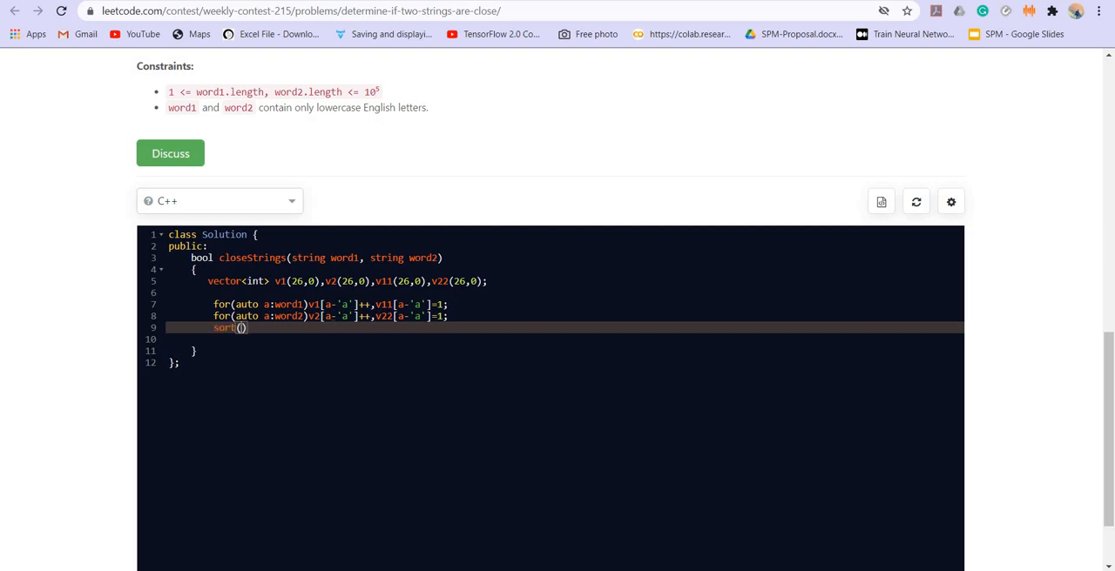
{"action": "type", "text": "v1.begin"}
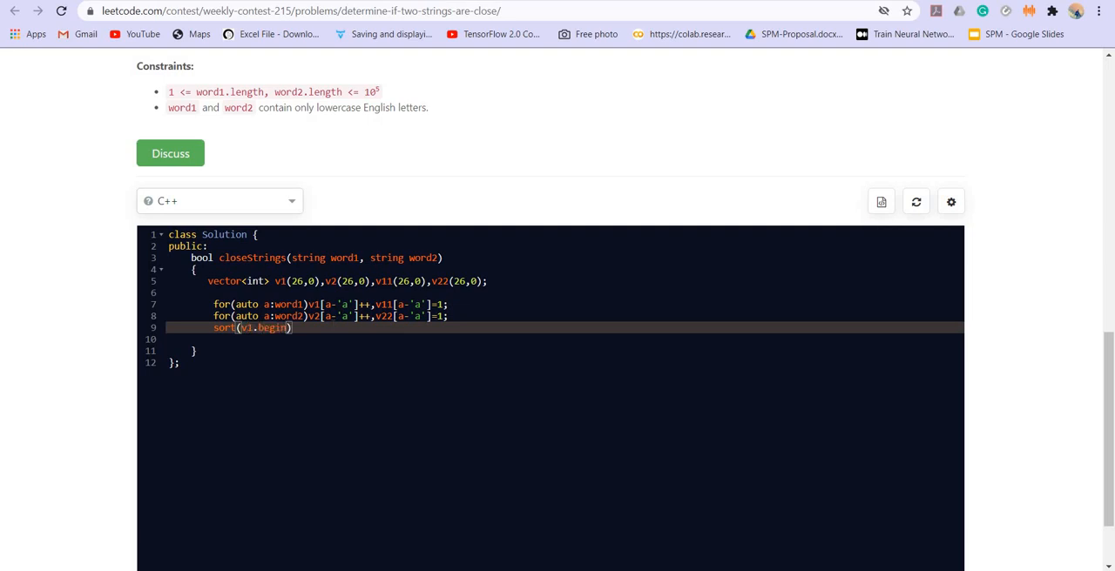
{"action": "type", "text": ",v1.end)"}
{"action": "left_click", "coordinate": [564, 338]}
{"action": "type", "text": "sort(v2.begin(),v2.end())"}
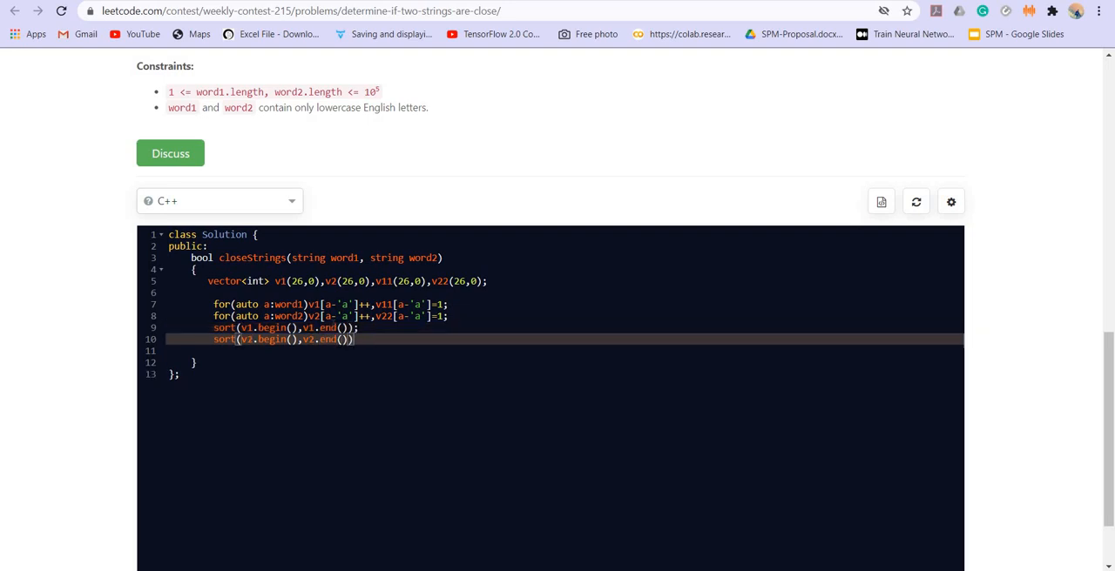
{"action": "key", "text": "Enter"}
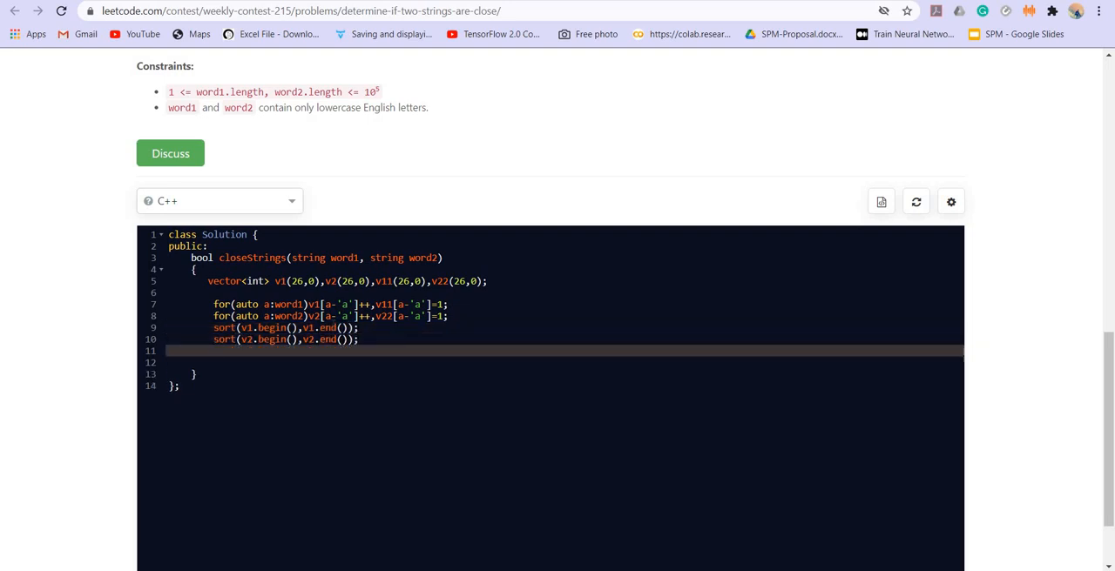
Add return v1==v2&&v11==v22; to finish the function.
{"action": "type", "text": "return v1"}
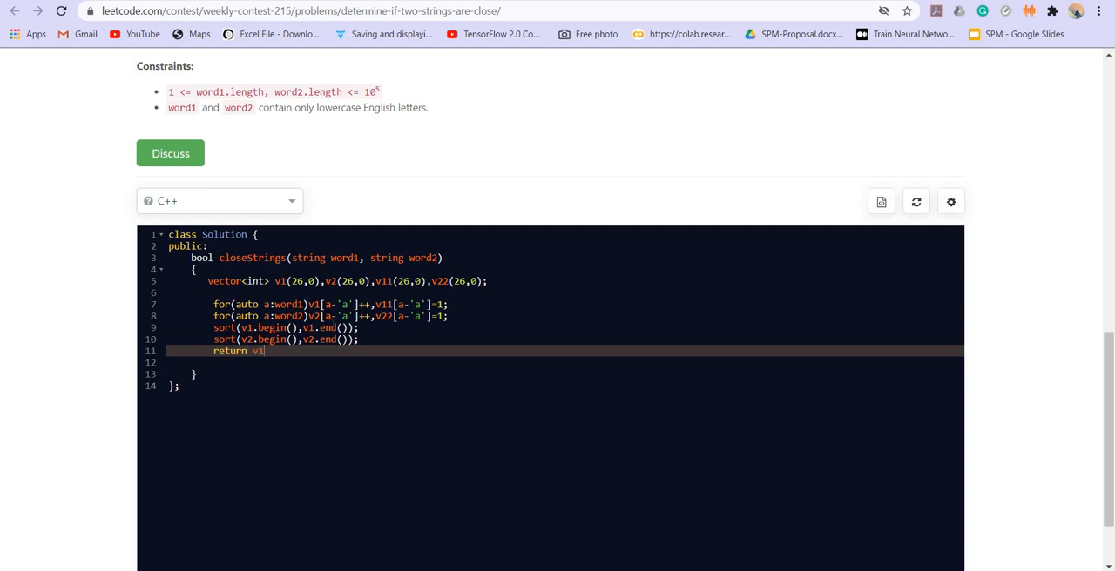
{"action": "type", "text": "==v2"}
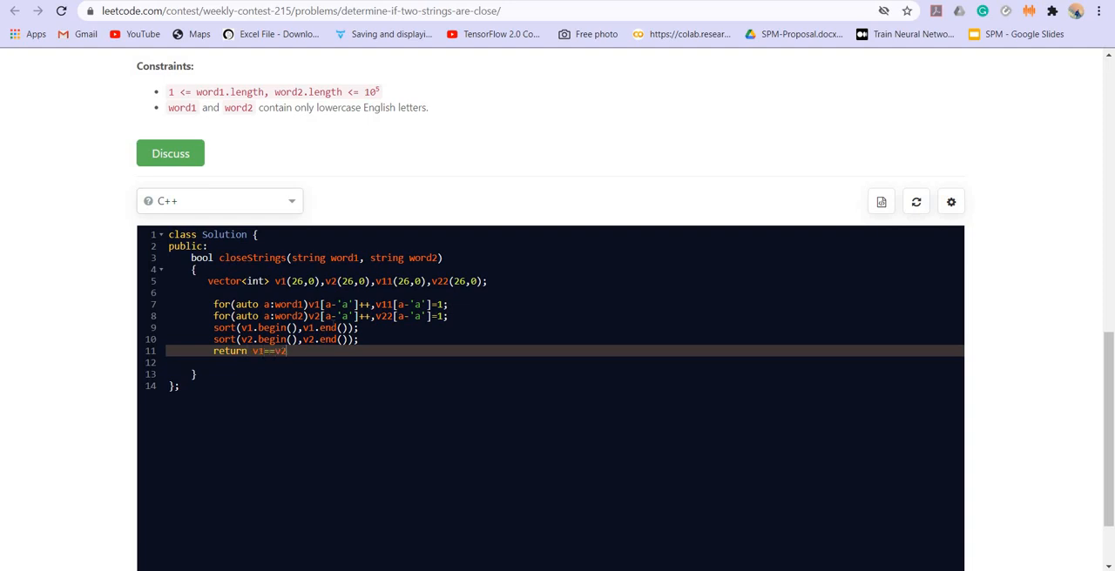
{"action": "type", "text": "&&v"}
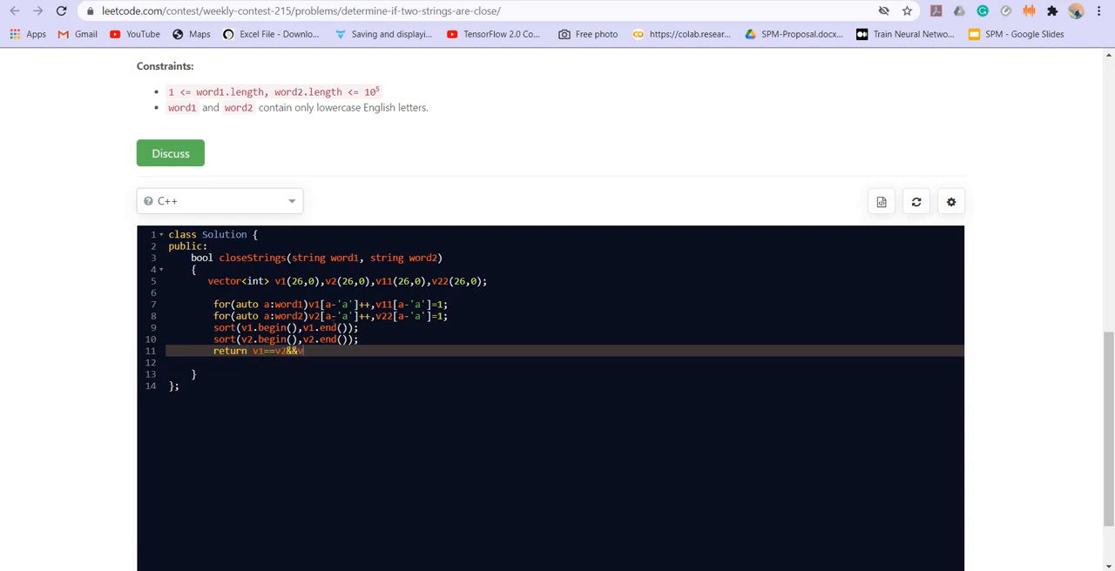
{"action": "type", "text": "v11==v"}
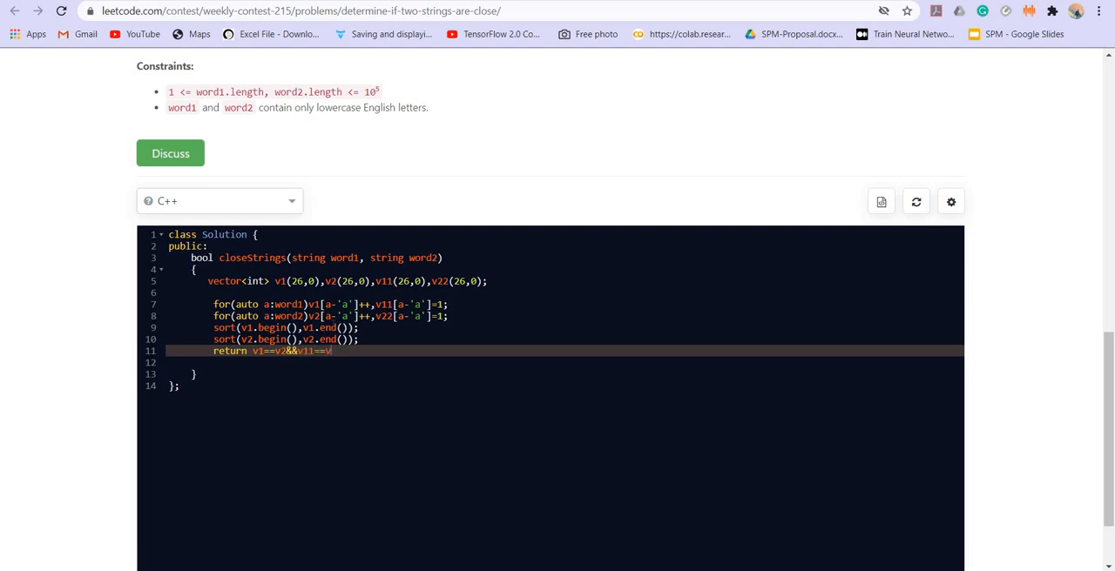
{"action": "type", "text": "22;"}
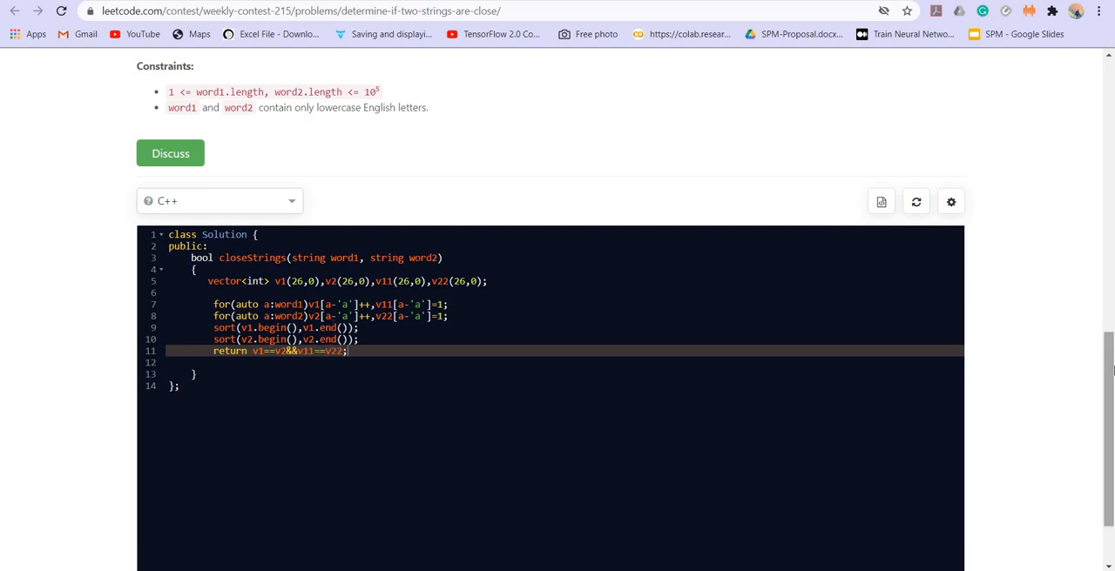
Run the code on the example test, get output true, then submit.
{"action": "scroll", "scroll_direction": "down", "scroll_amount": 3}
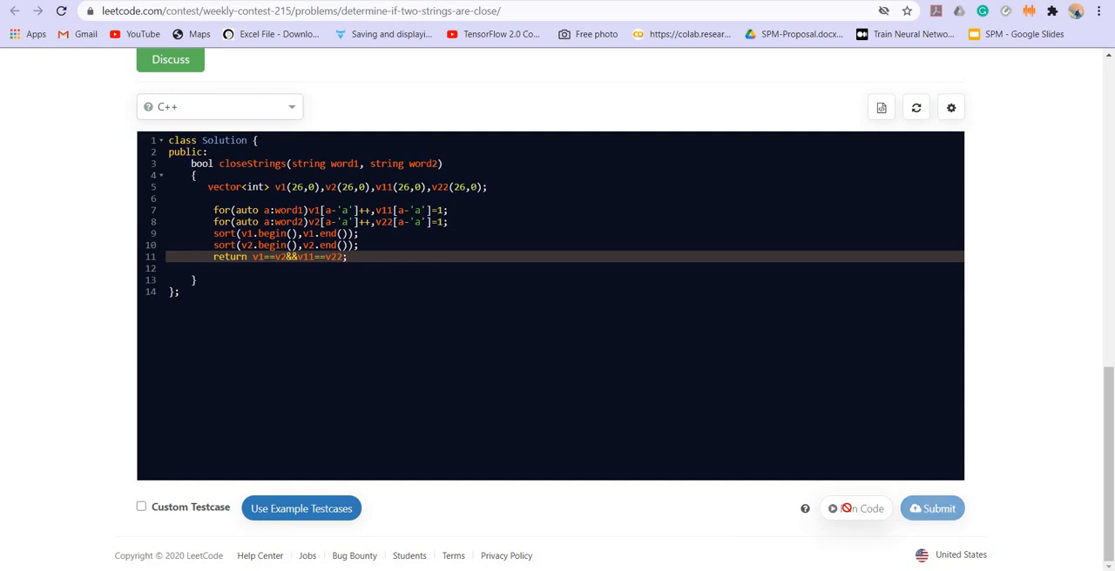
{"action": "left_click", "coordinate": [857, 507]}
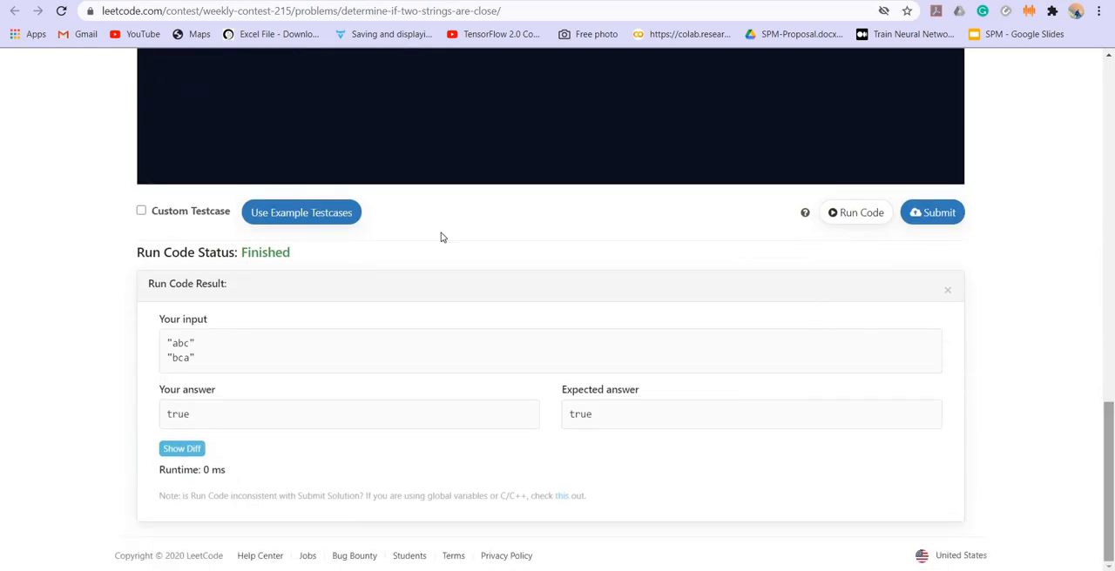
{"action": "mouse_move", "coordinate": [932, 212]}
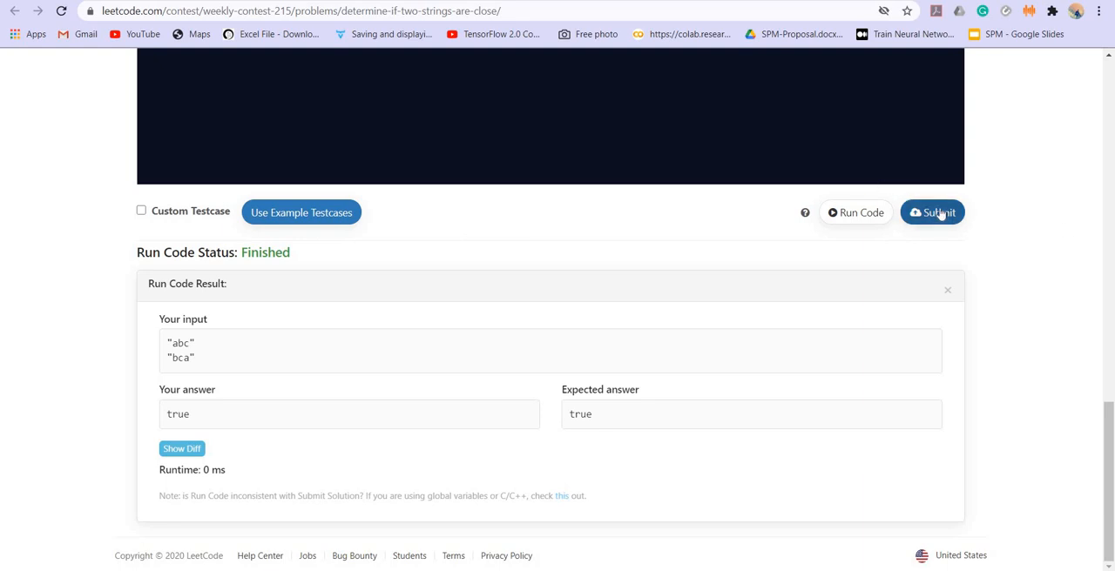
{"action": "left_click", "coordinate": [932, 211]}
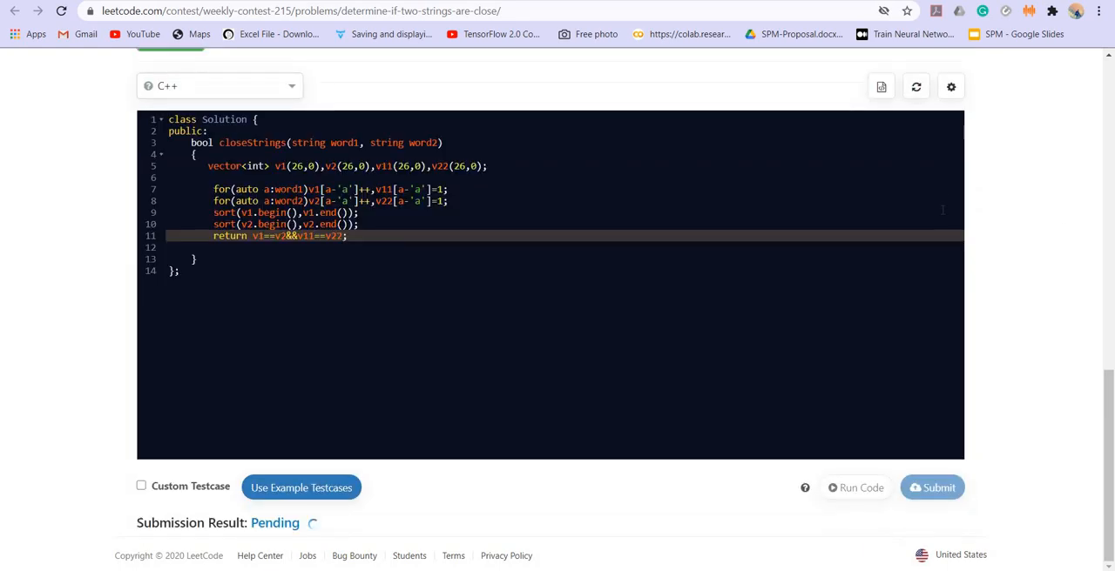